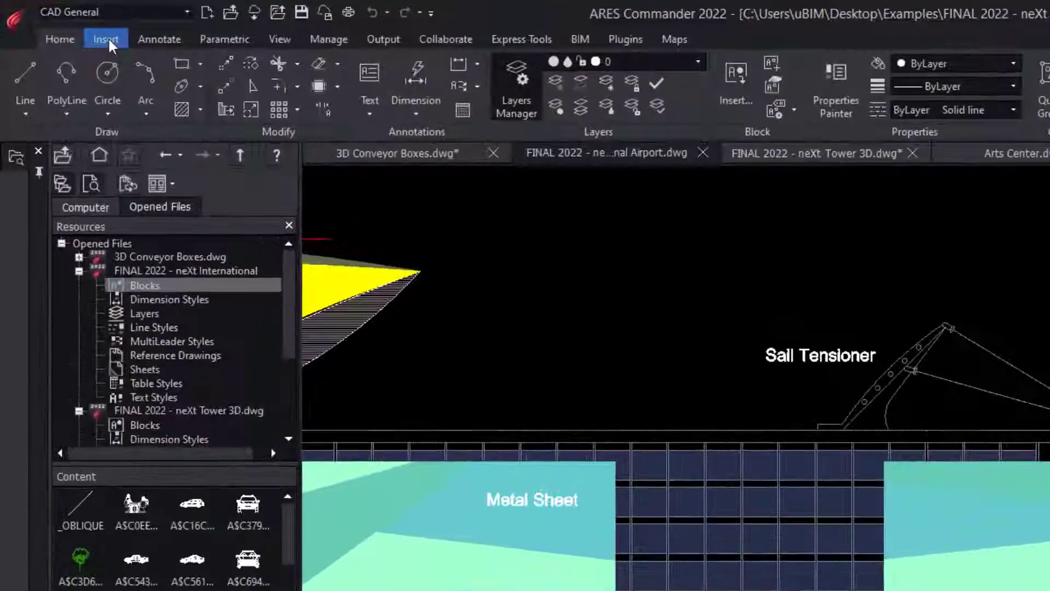
Switch the workspace to CAD General Custom after a look at the Insert ribbon.
left_click(105, 40)
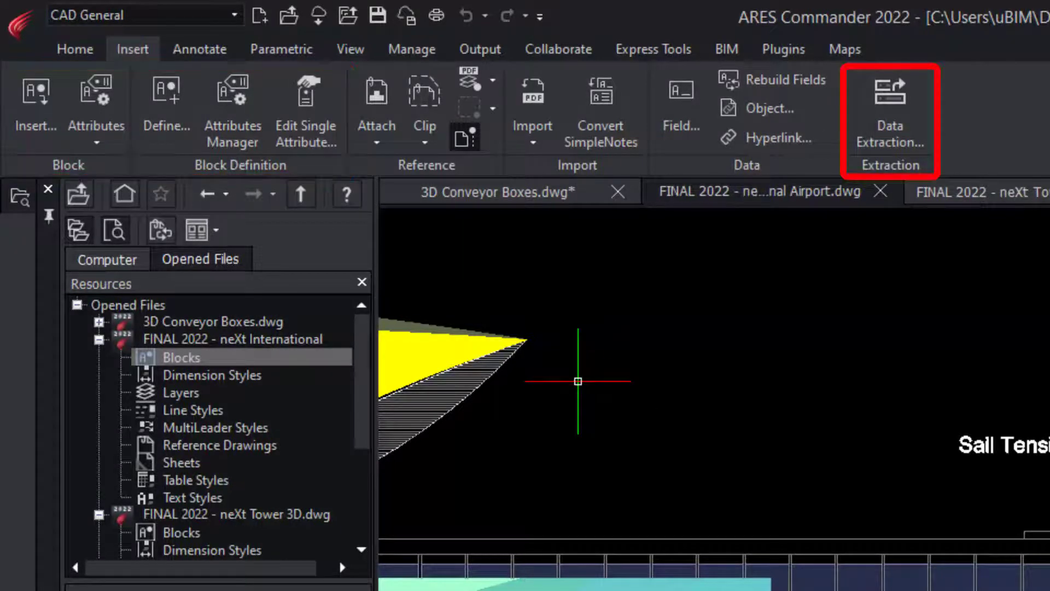
left_click(235, 14)
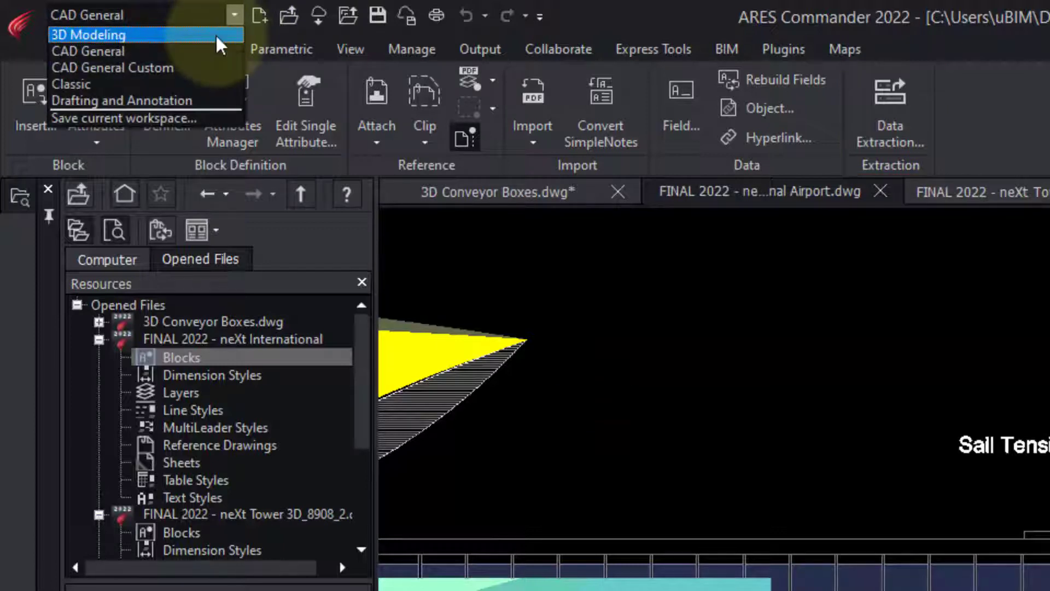
left_click(87, 33)
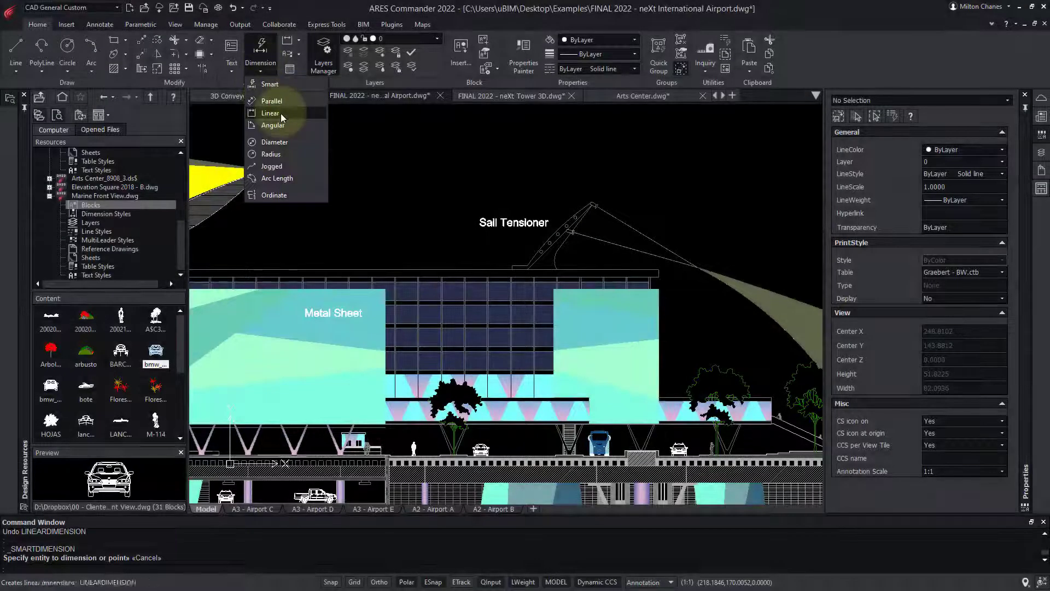
Add a vertical 8.35 linear dimension on the Sail Tensioner arm using Endpoint snaps.
left_click(270, 113)
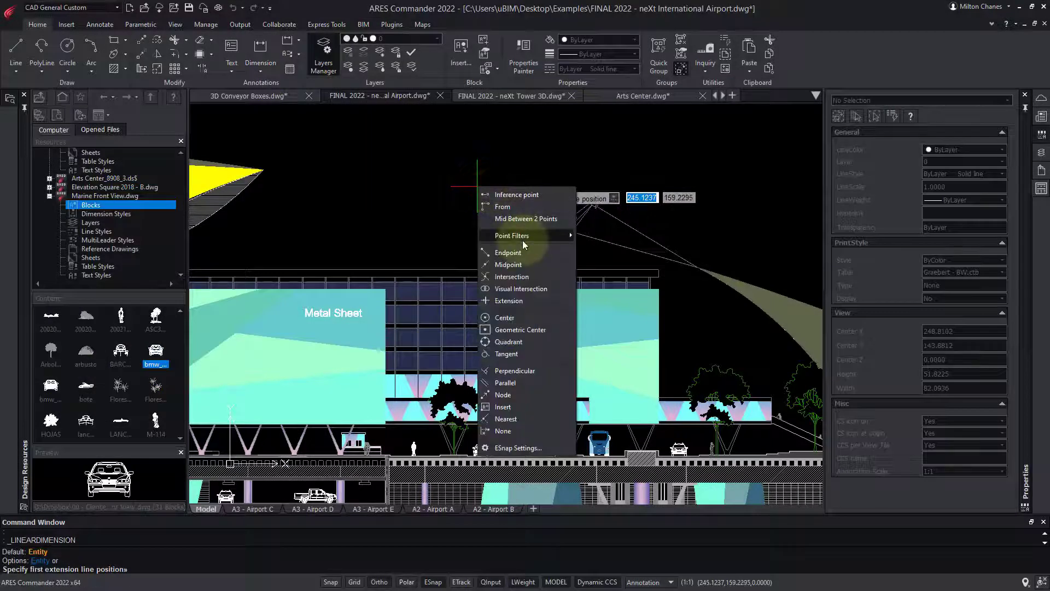
left_click(507, 253)
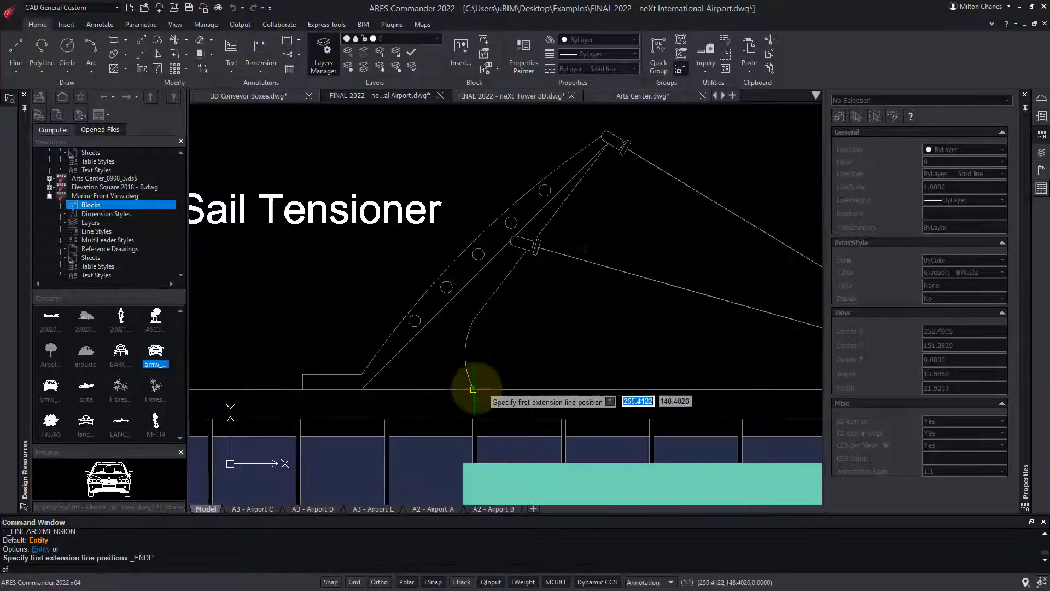
left_click(474, 389)
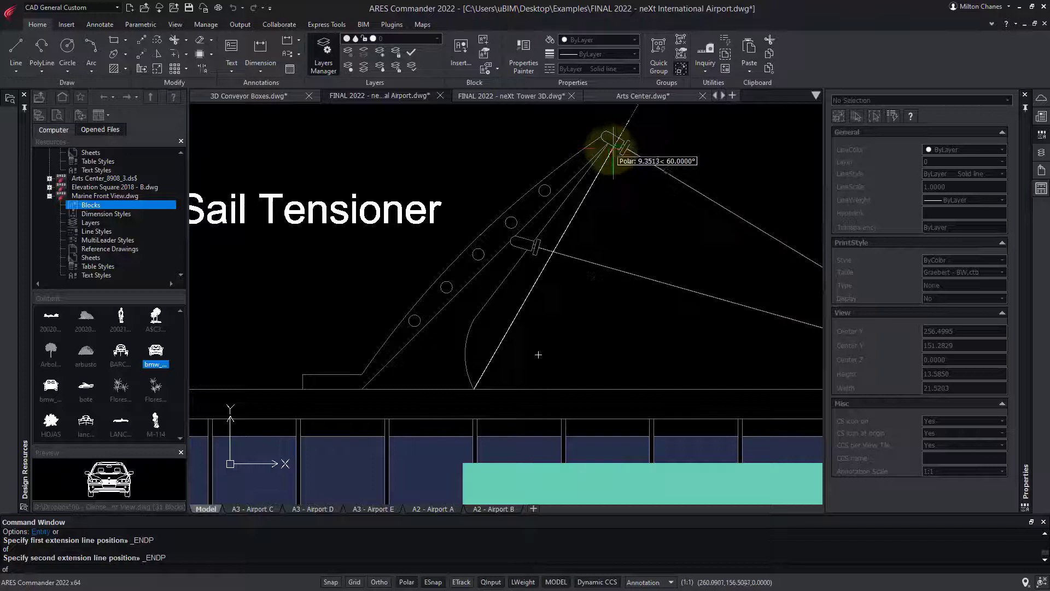
left_click(706, 224)
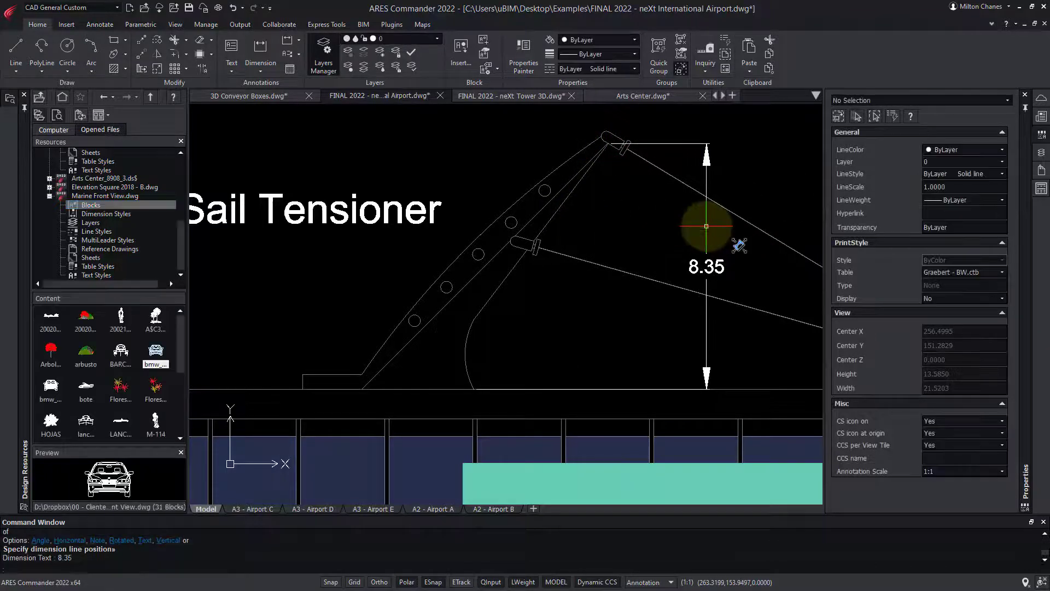
left_click(100, 24)
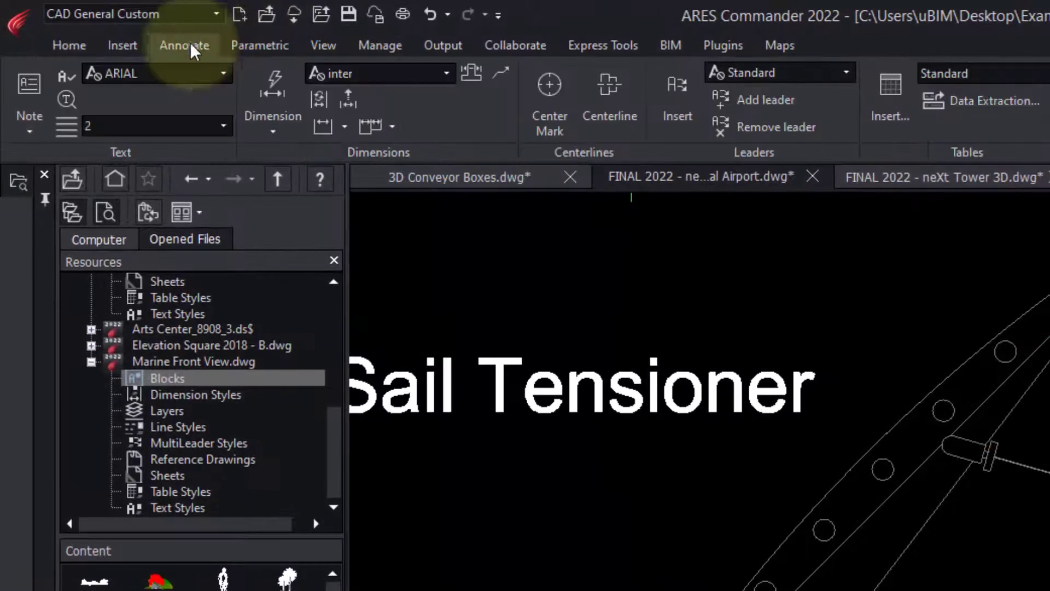
Review the Continue and Baseline dimension options under Annotate.
left_click(392, 127)
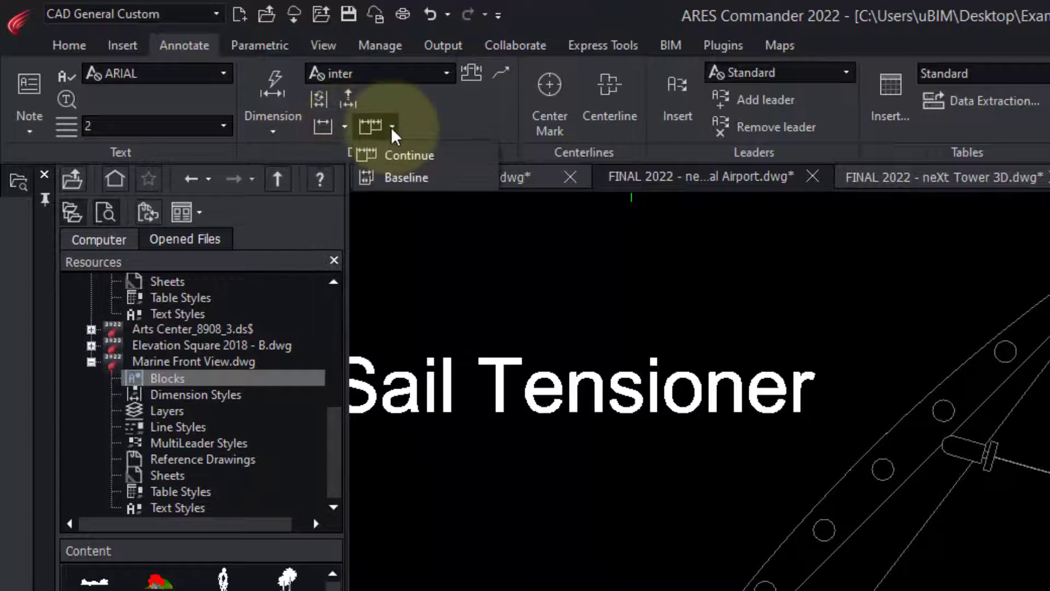
left_click(272, 100)
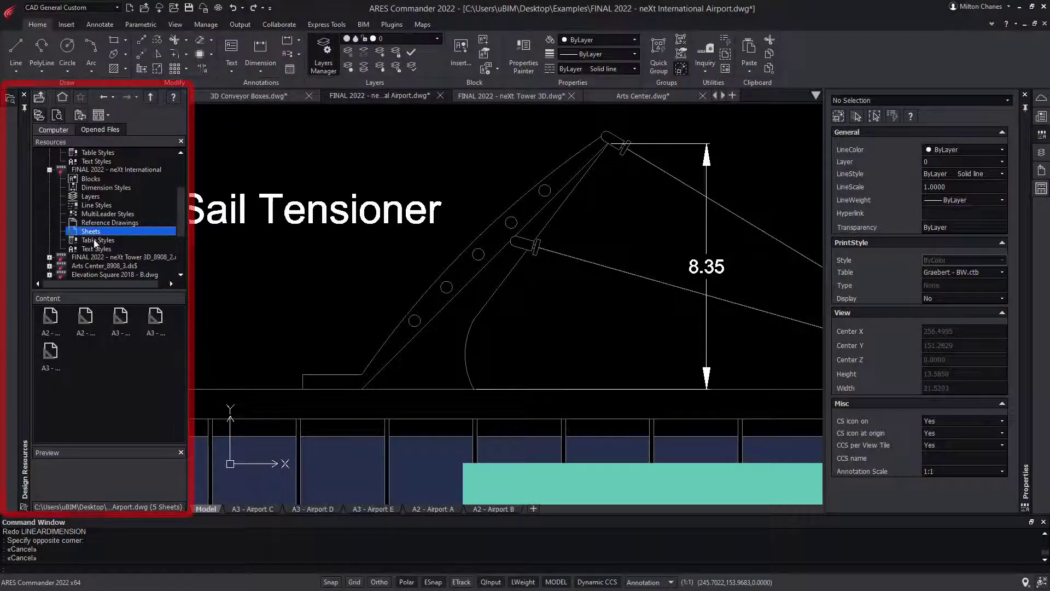
Browse Design Resources: airport sheets, then Arts Center blocks, dimension styles and layers.
left_click(98, 248)
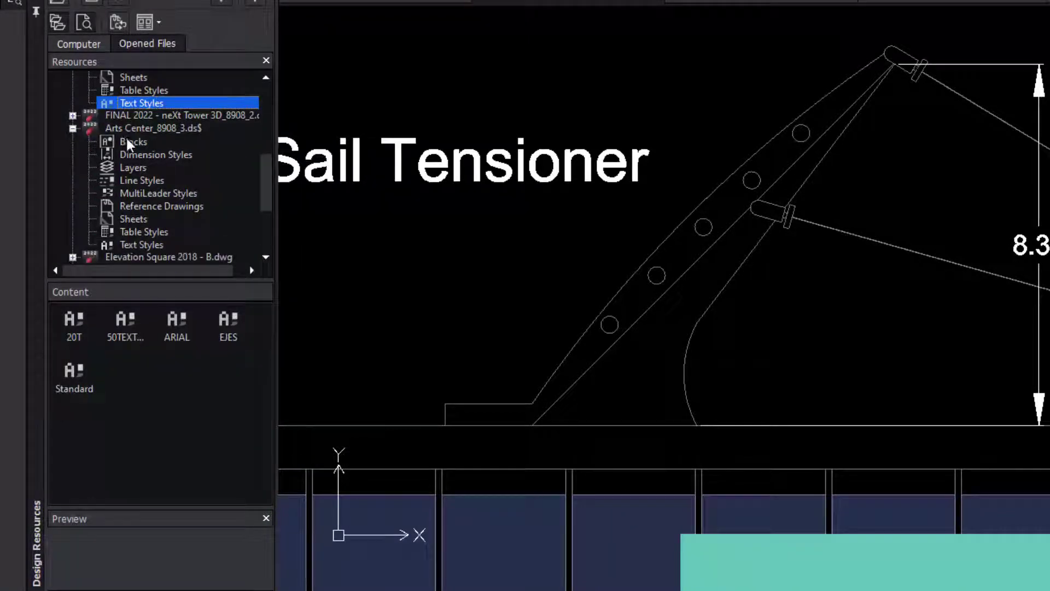
left_click(133, 141)
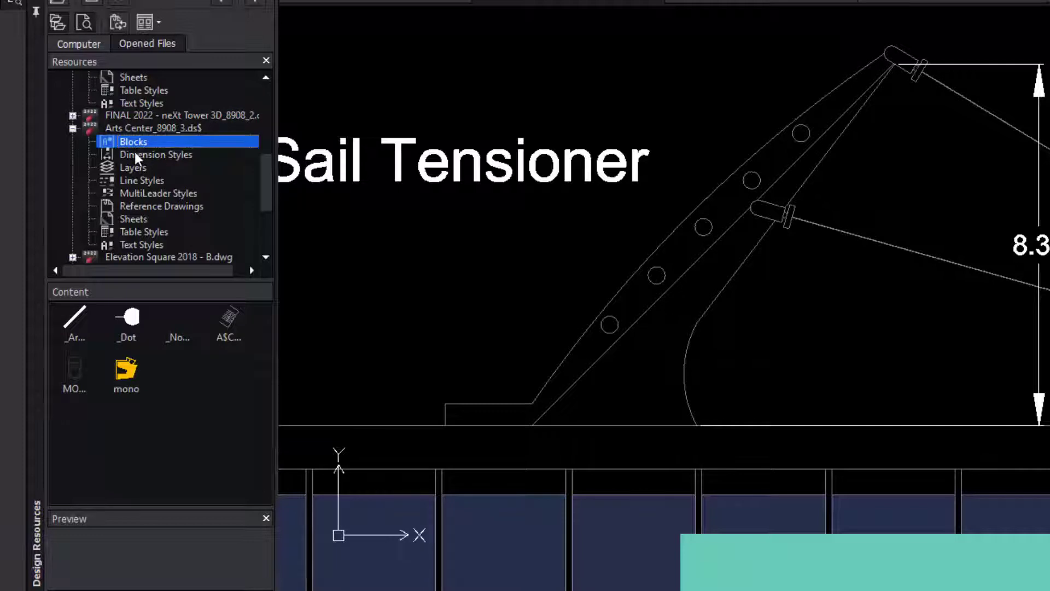
left_click(132, 167)
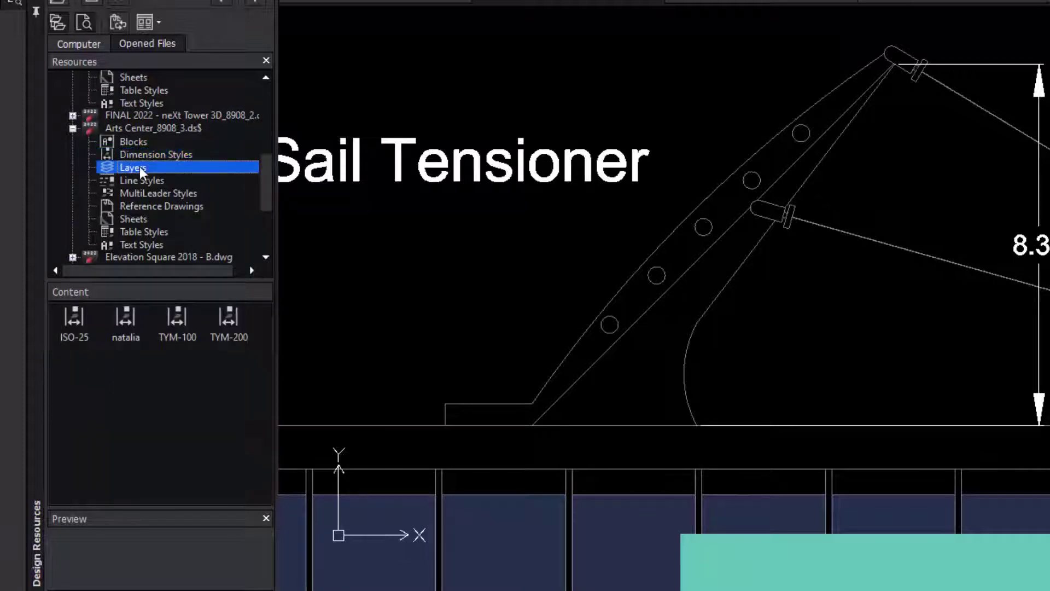
left_click(133, 218)
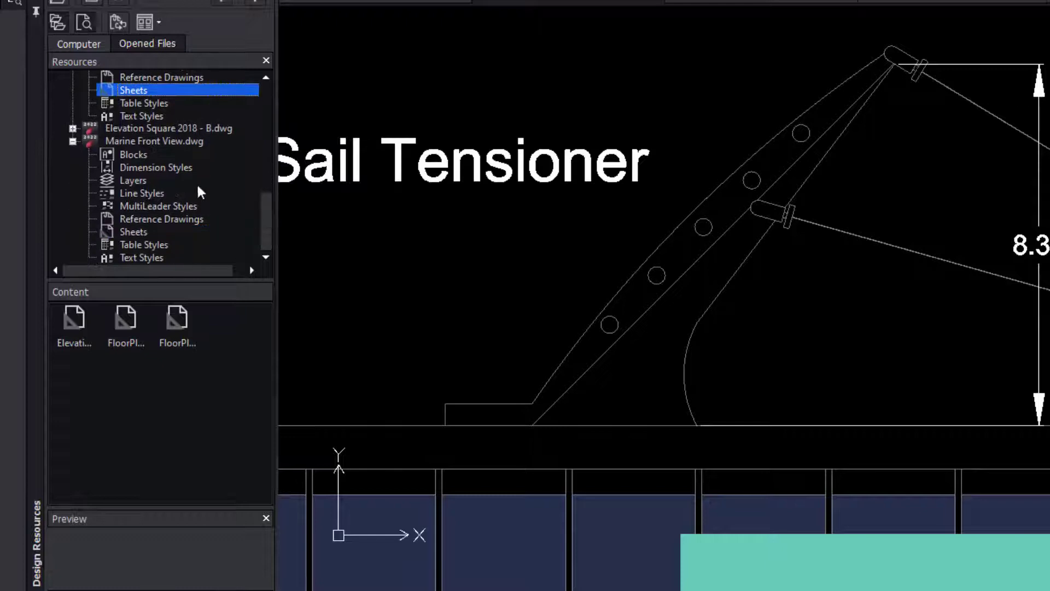
List the Marine Front View blocks and preview a car block.
left_click(132, 155)
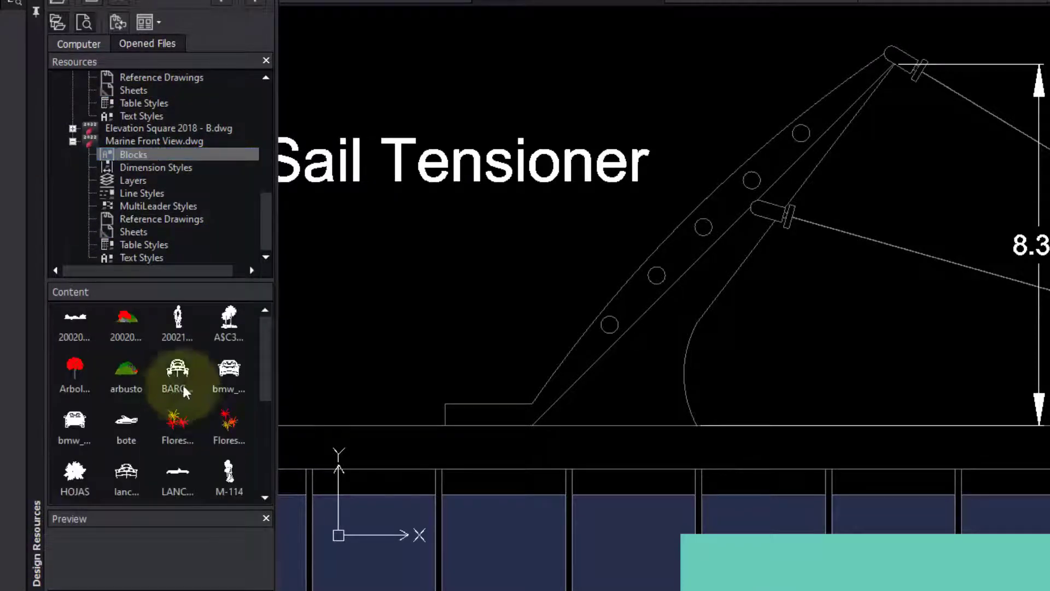
left_click(229, 372)
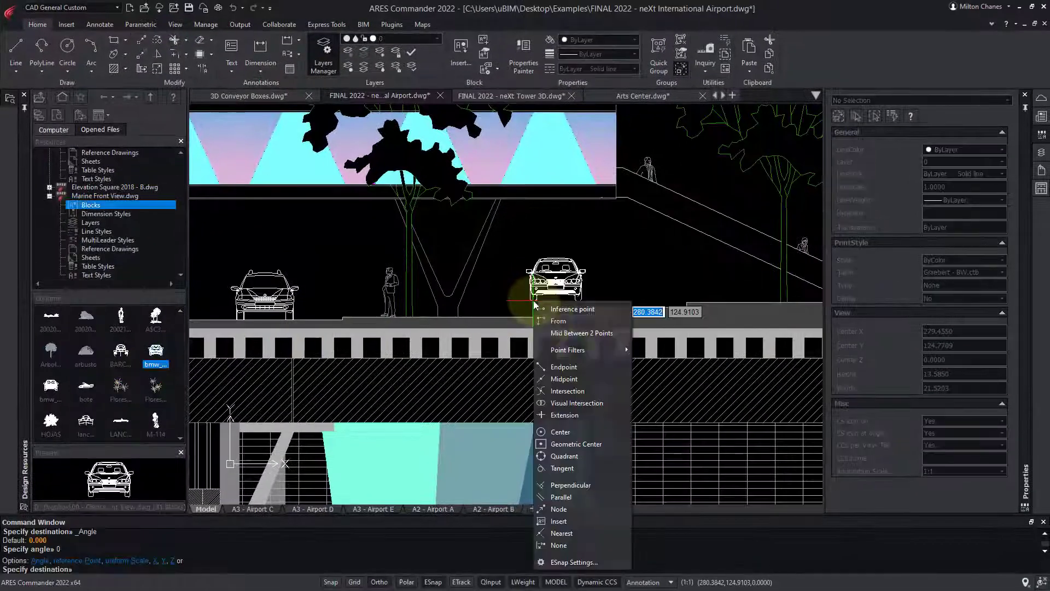
Place the car block with a snap and list the Control Tower drawing's blocks.
left_click(561, 533)
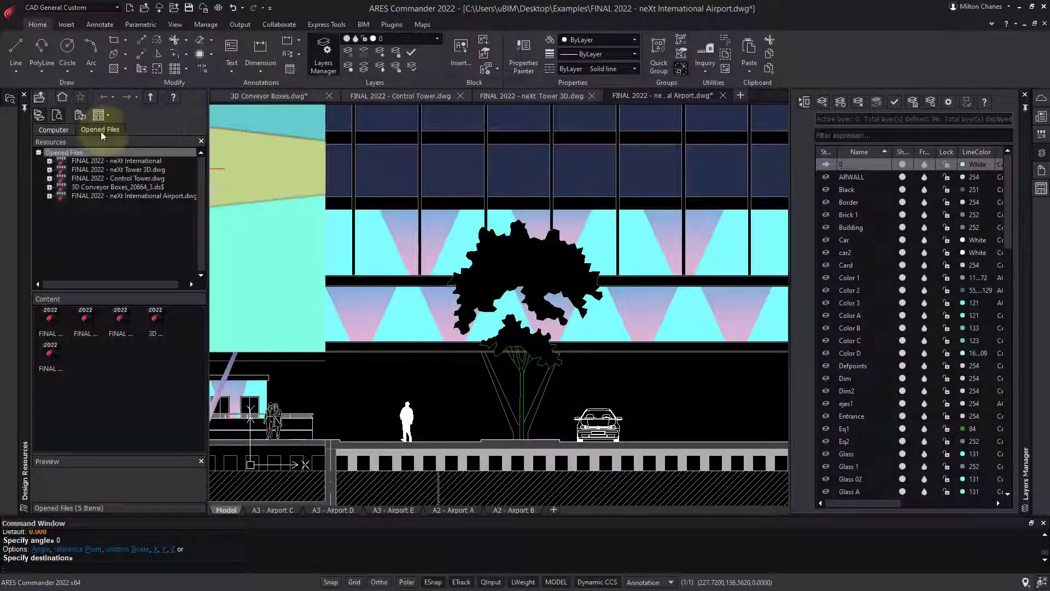
left_click(49, 179)
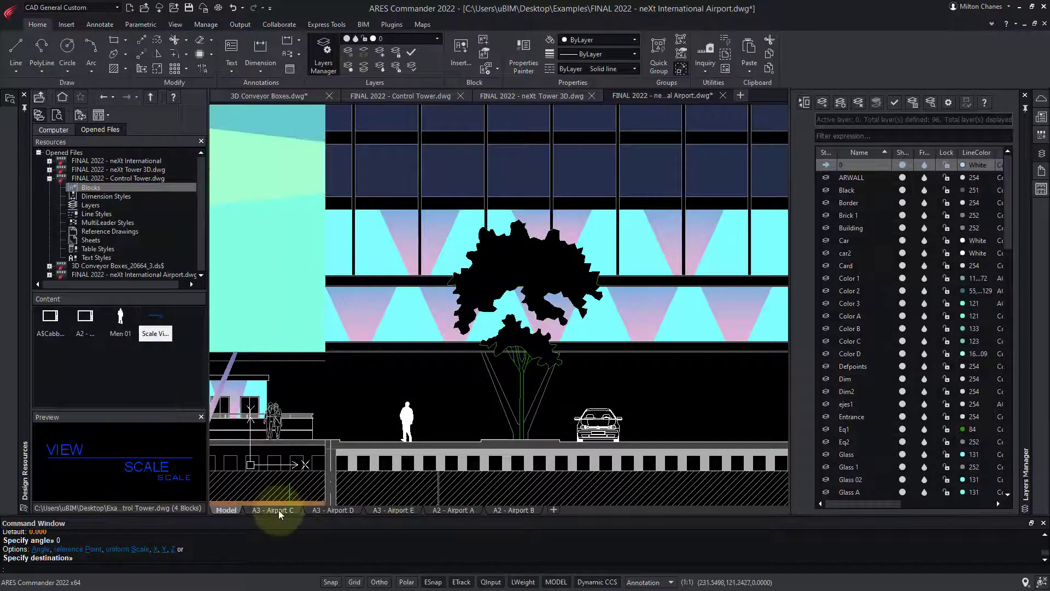
Switch to the A3 - Airport C sheet and start editing the car block there.
left_click(274, 511)
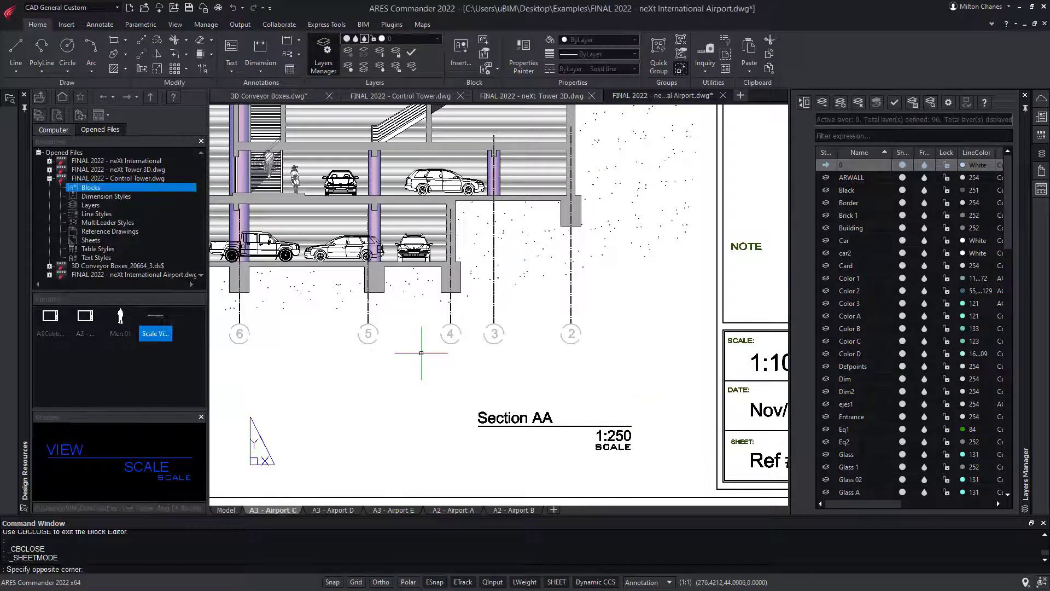
left_click(442, 179)
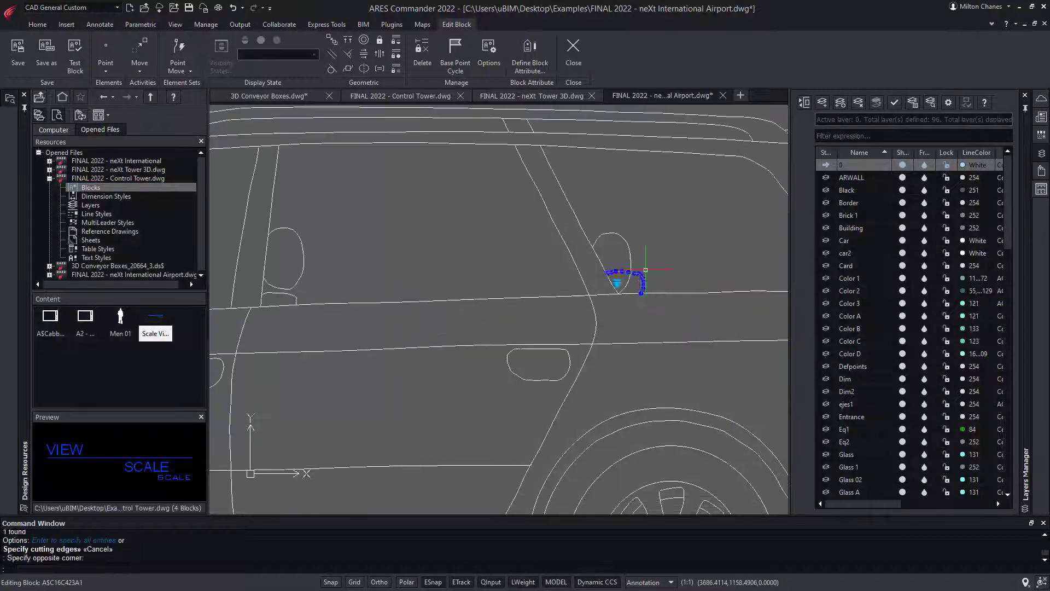
Finish the car block edit and select the SCALE value of the Scale View Name block.
left_click(573, 51)
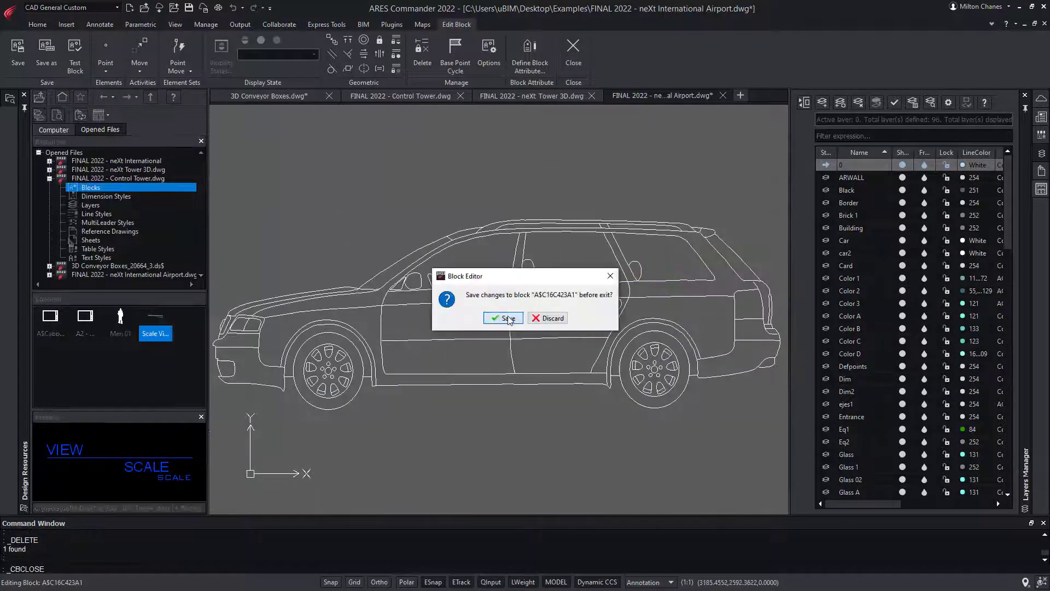
left_click(503, 317)
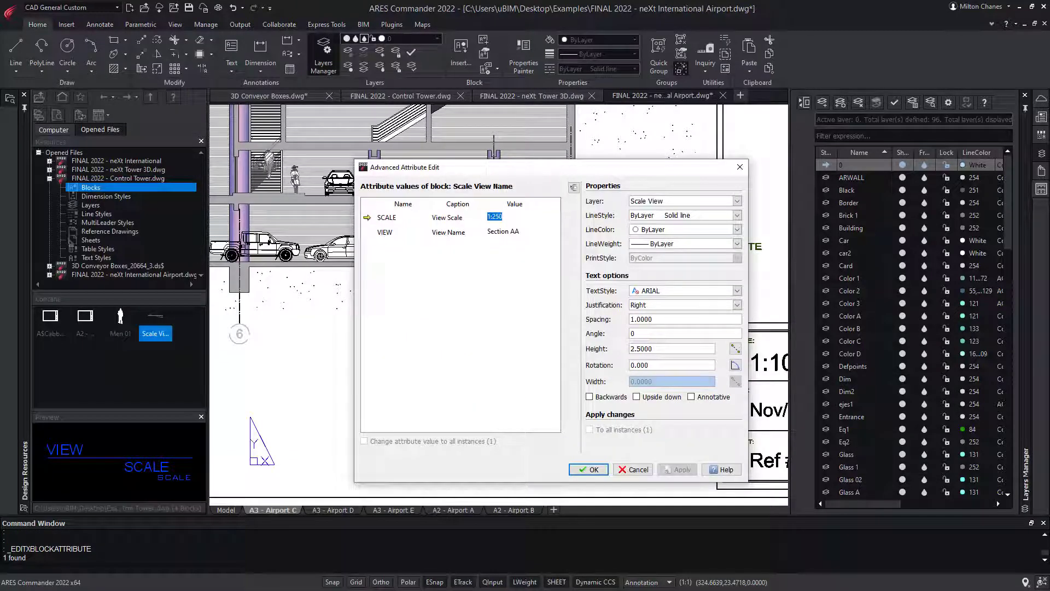
left_click(589, 469)
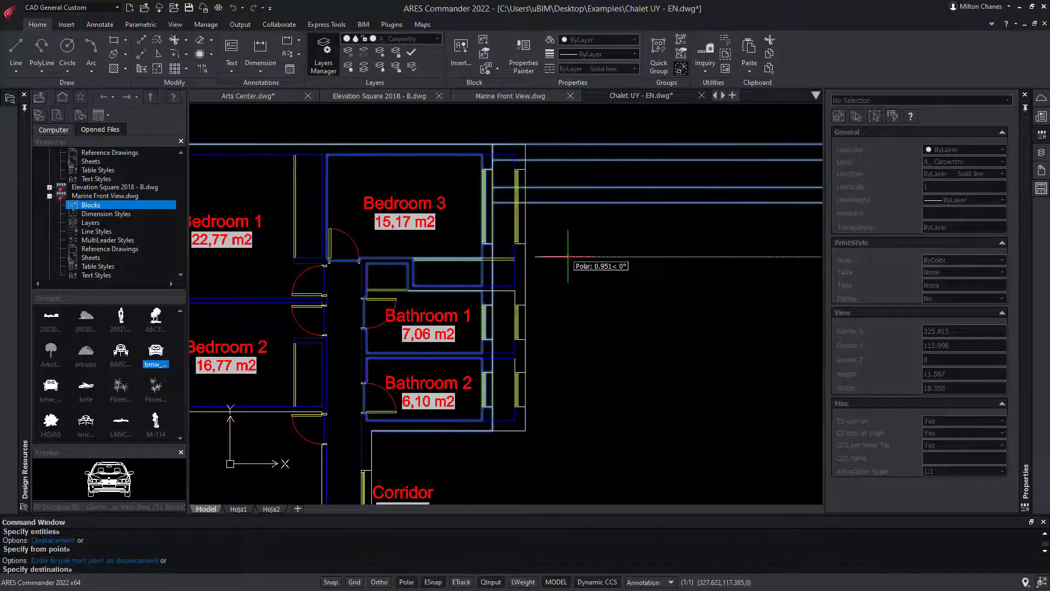
Rebuild with RE so room areas update, then name the patio's ROOM attribute PATIO.
type("RE")
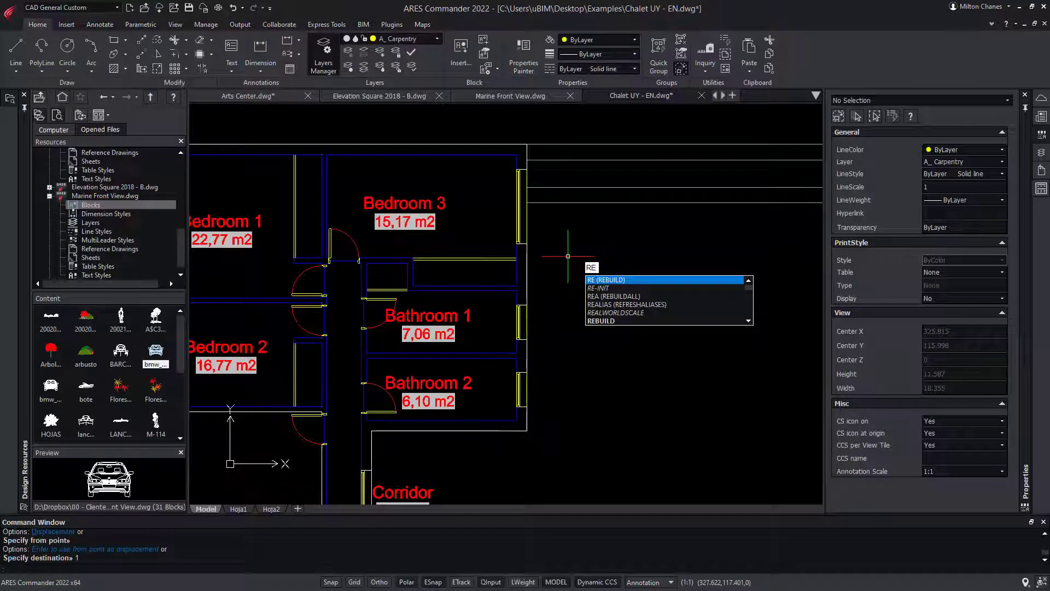
left_click(606, 279)
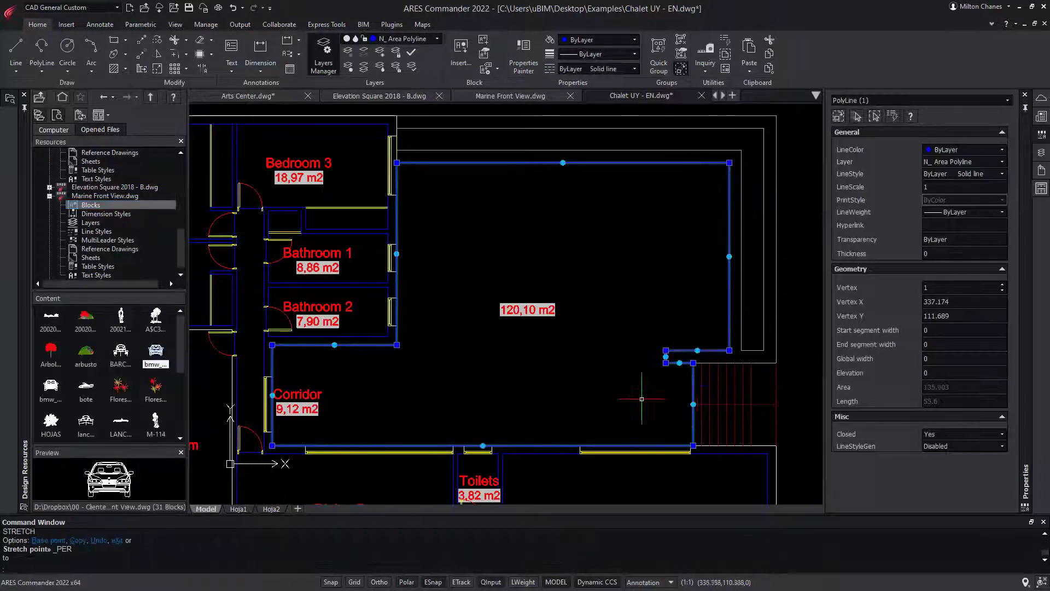
left_click(693, 385)
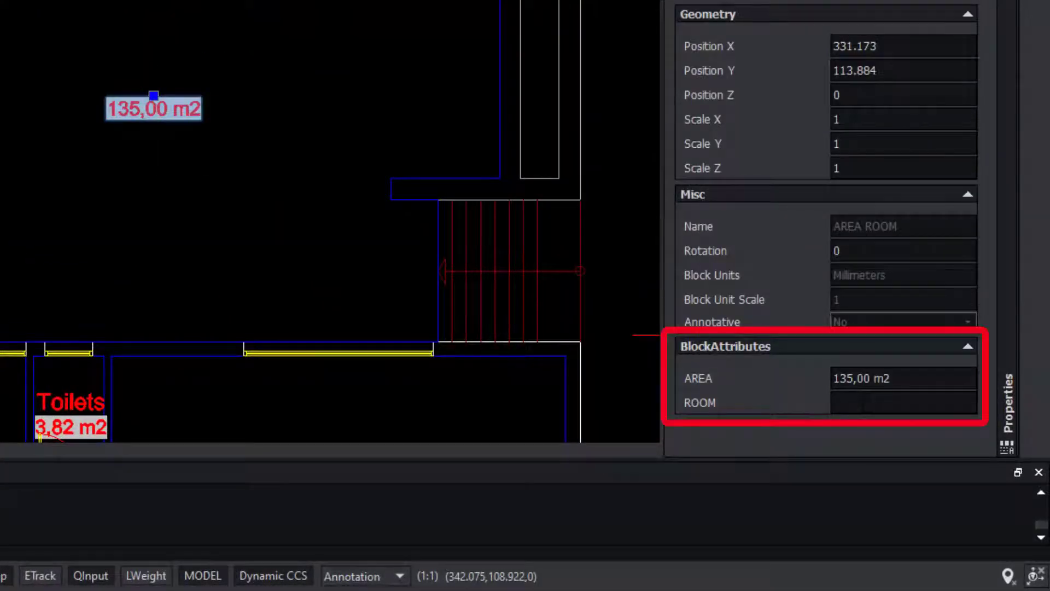
type("PATIO")
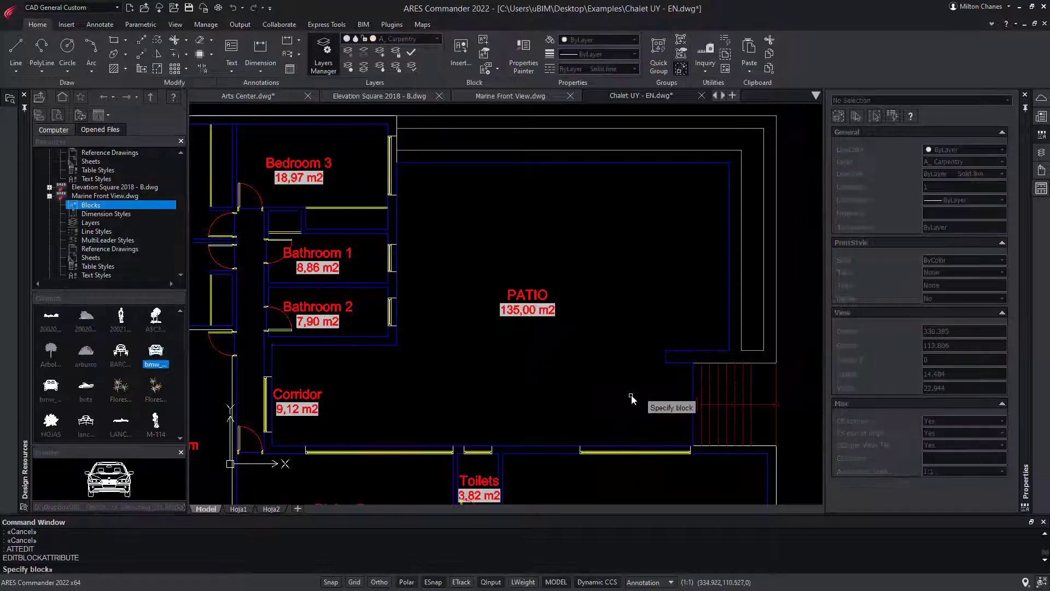
Check the AREA ROOM block values — 135,00 m2 and PATIO — and accept them.
left_click(526, 302)
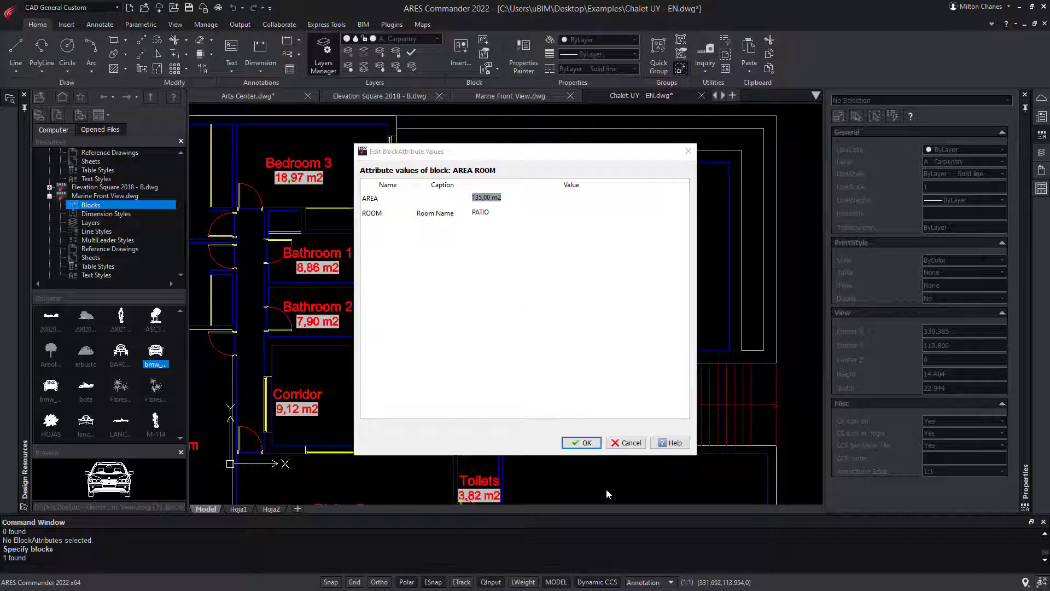
left_click(581, 443)
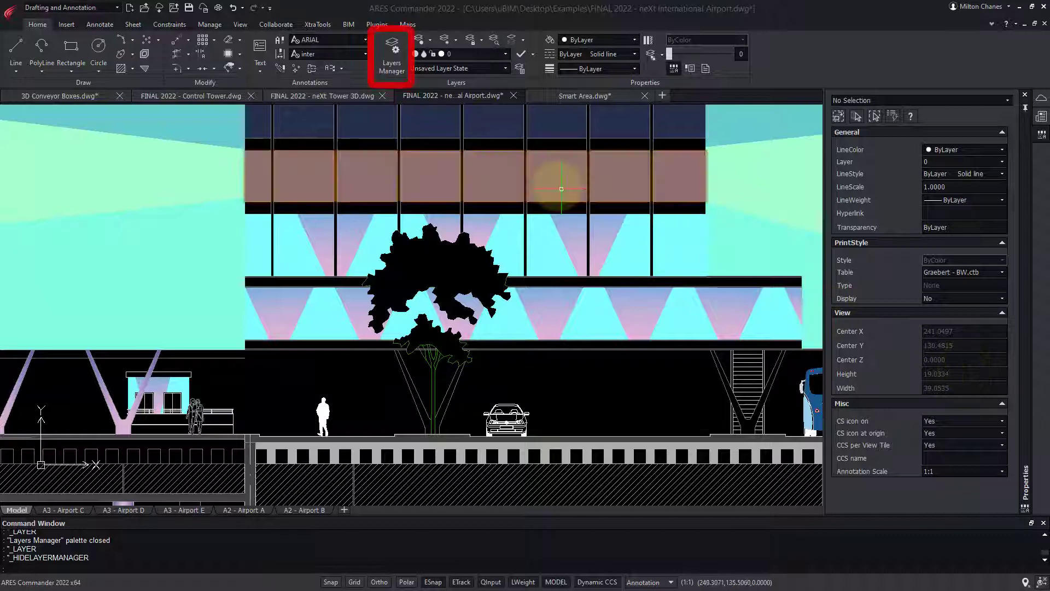
Show the Layers Manager palette over the airport elevation drawing.
left_click(392, 53)
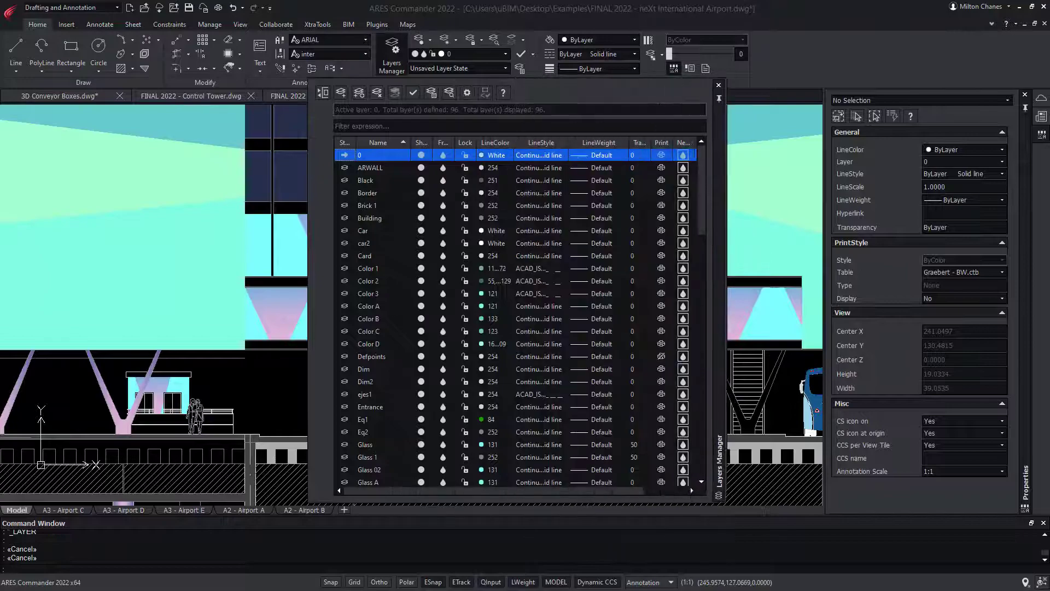
left_click(57, 95)
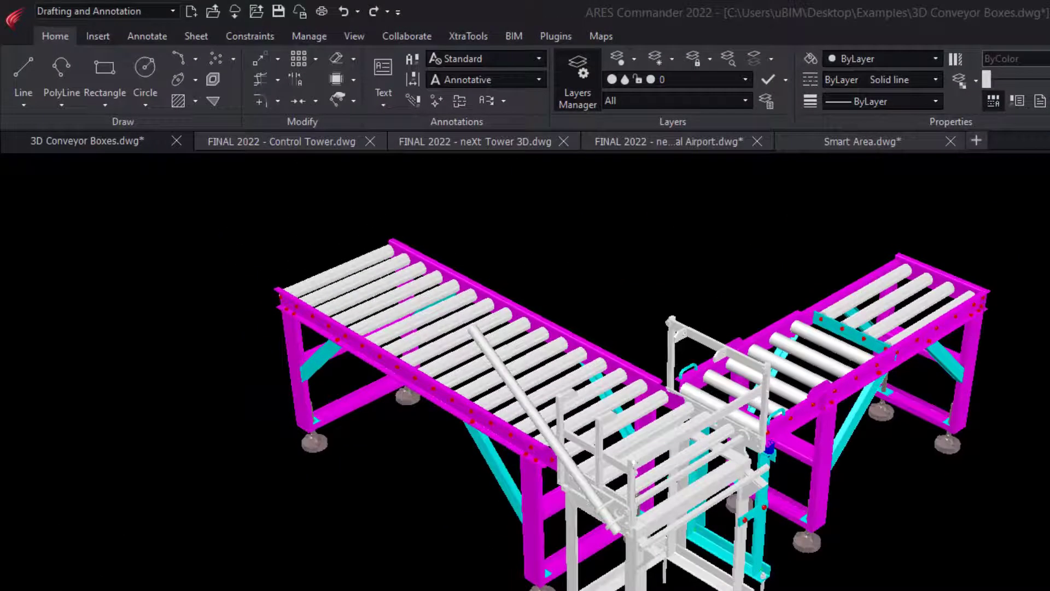
Isolate the layer of a chosen conveyor part, then move on to the Arts Center plan.
left_click(753, 58)
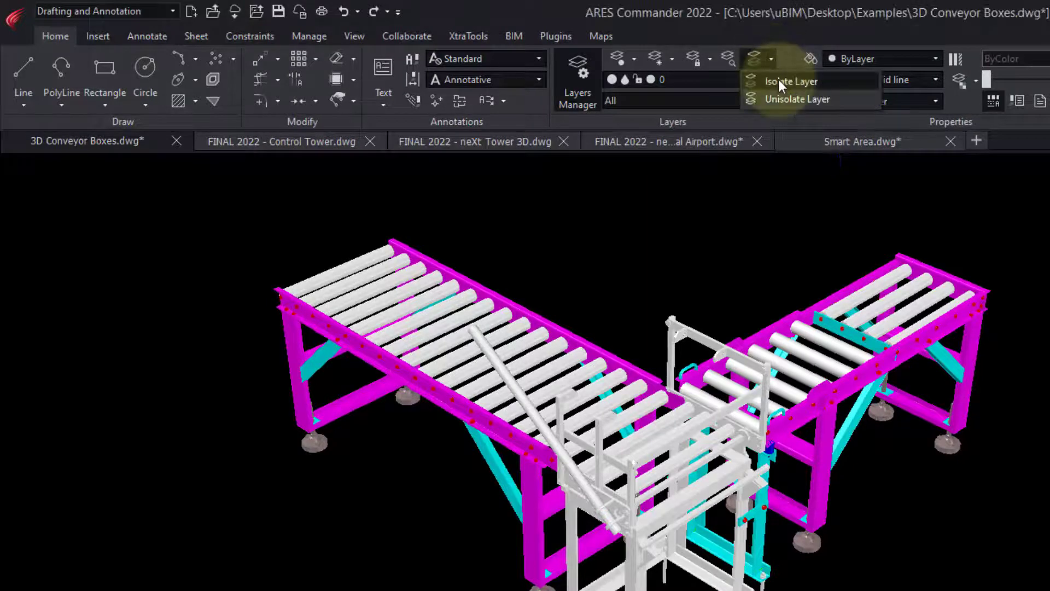
left_click(790, 81)
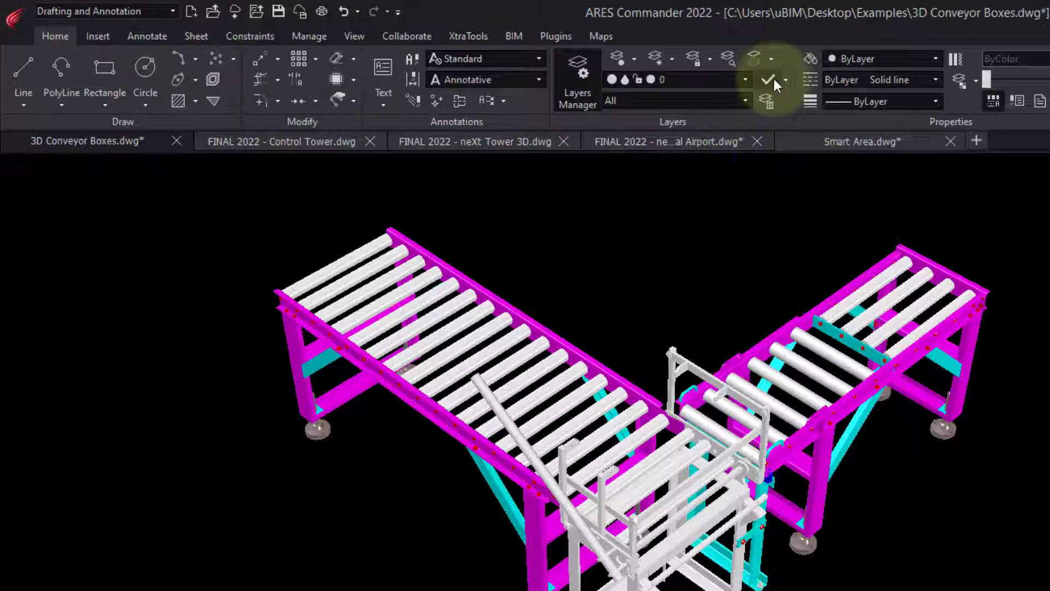
left_click(744, 79)
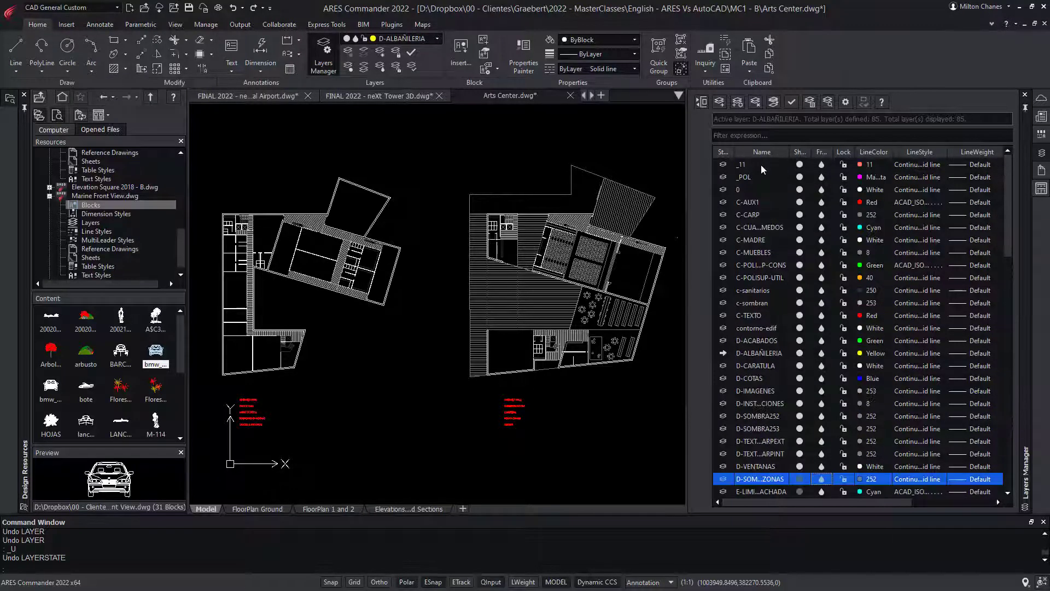
Activate the saved Architecture layer state from the Layer States Manager and close it.
right_click(755, 353)
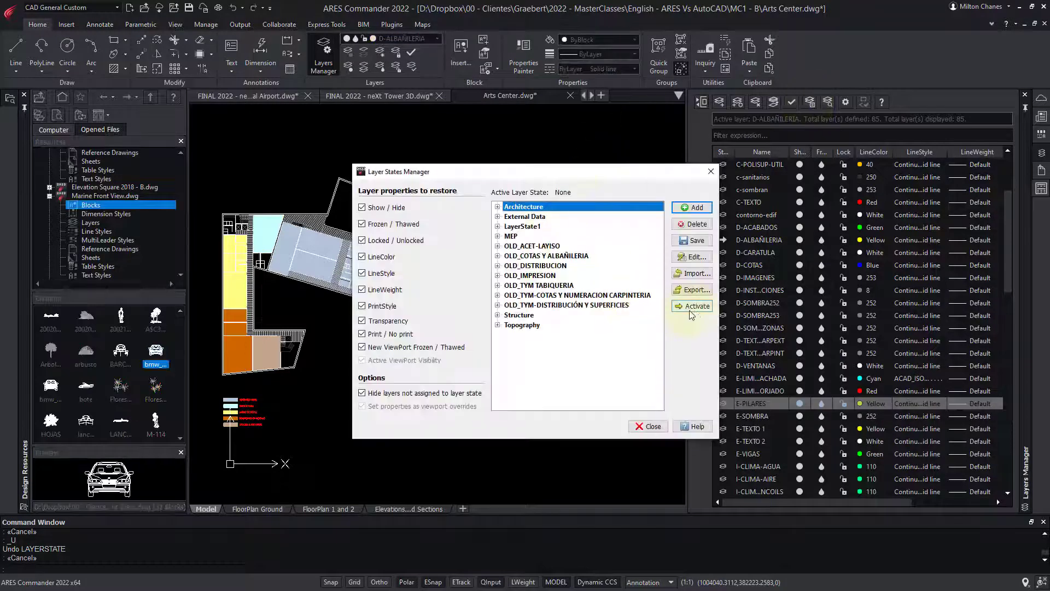
left_click(697, 307)
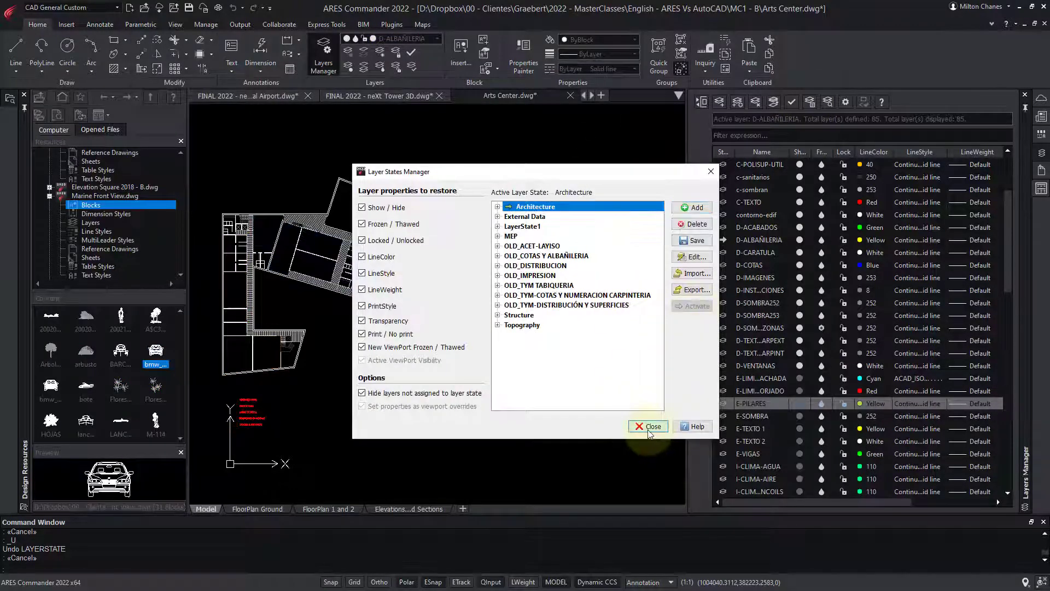
left_click(647, 426)
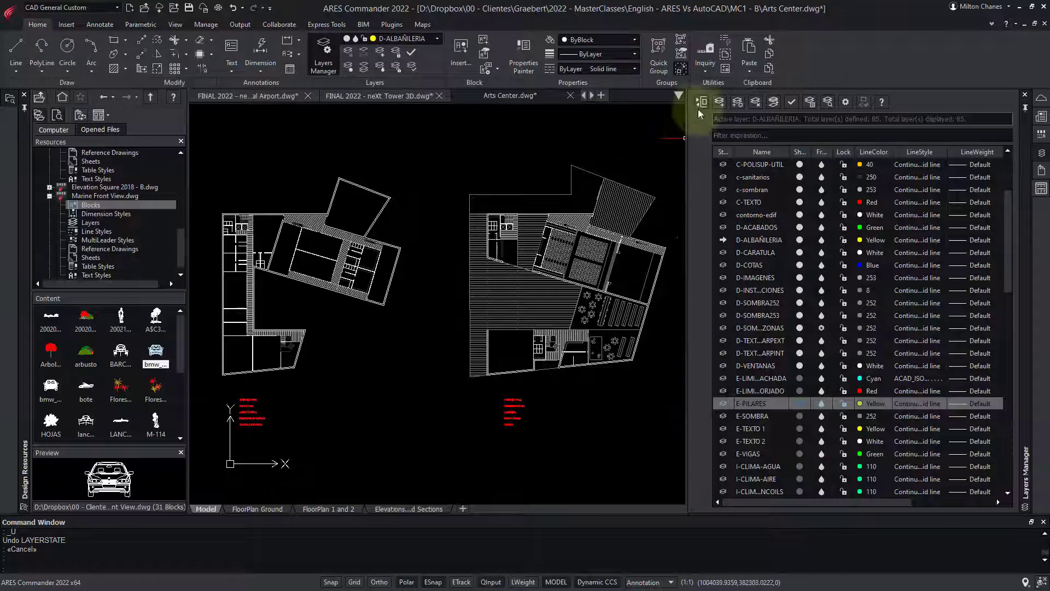
Show the filter tree and narrow the layer list to MEP, then PLANIFICACION layers.
left_click(701, 102)
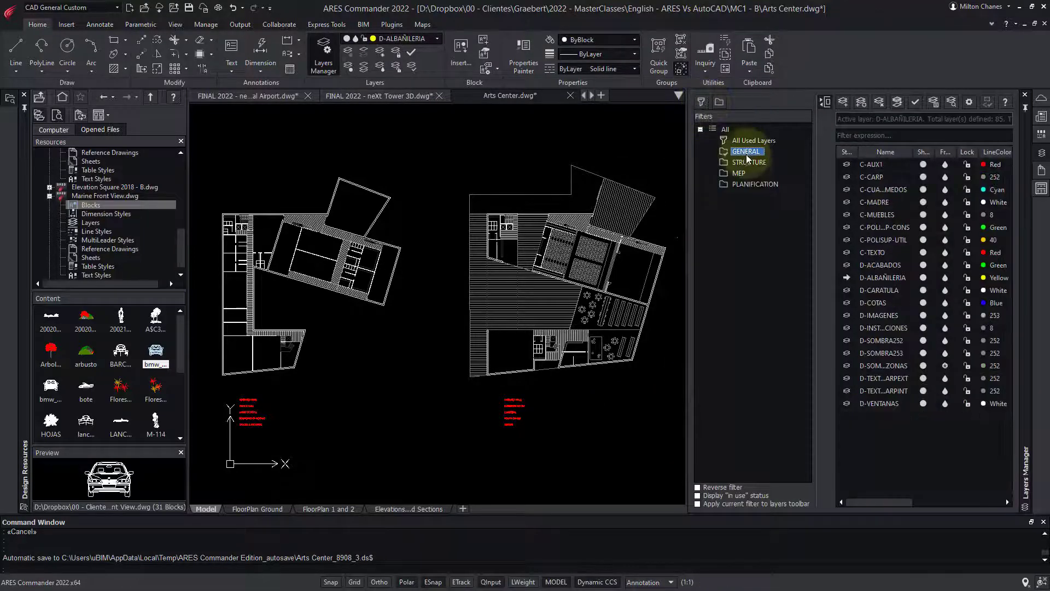
left_click(739, 172)
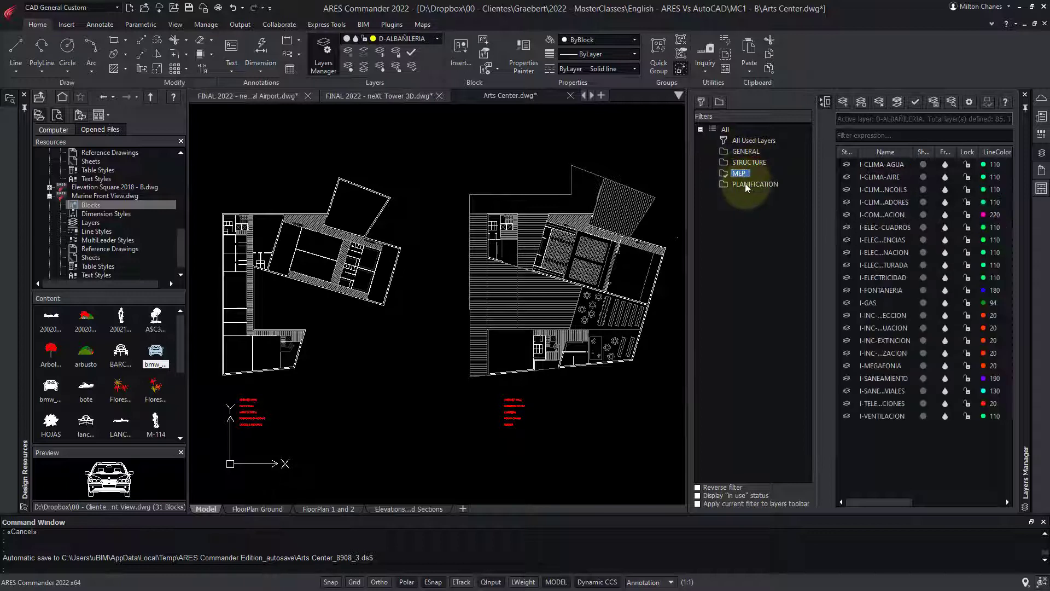
left_click(726, 129)
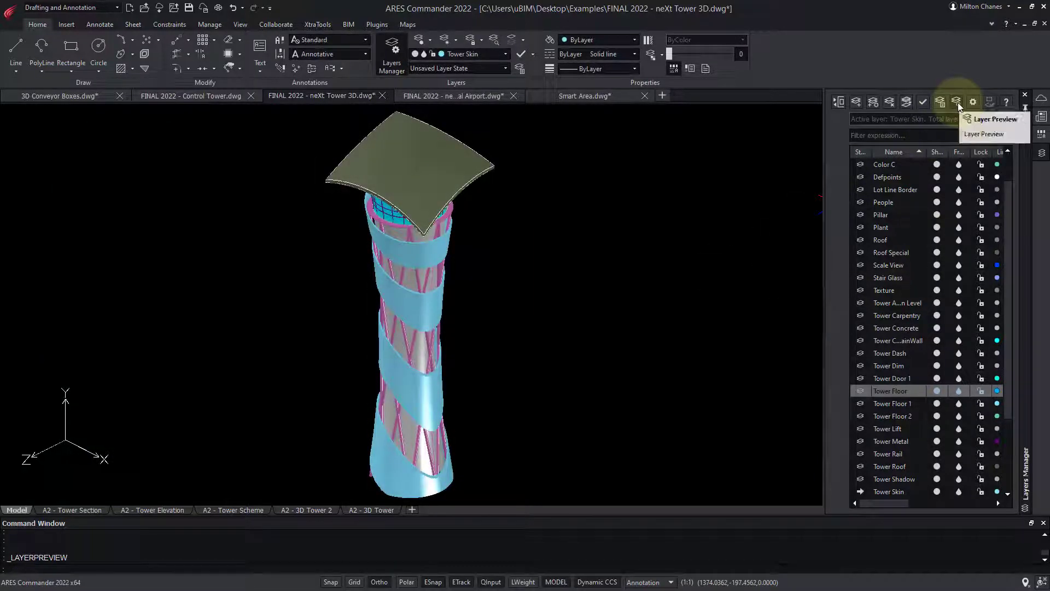
Preview a single tower layer, keep the chosen layers, and add a new layer state.
left_click(896, 302)
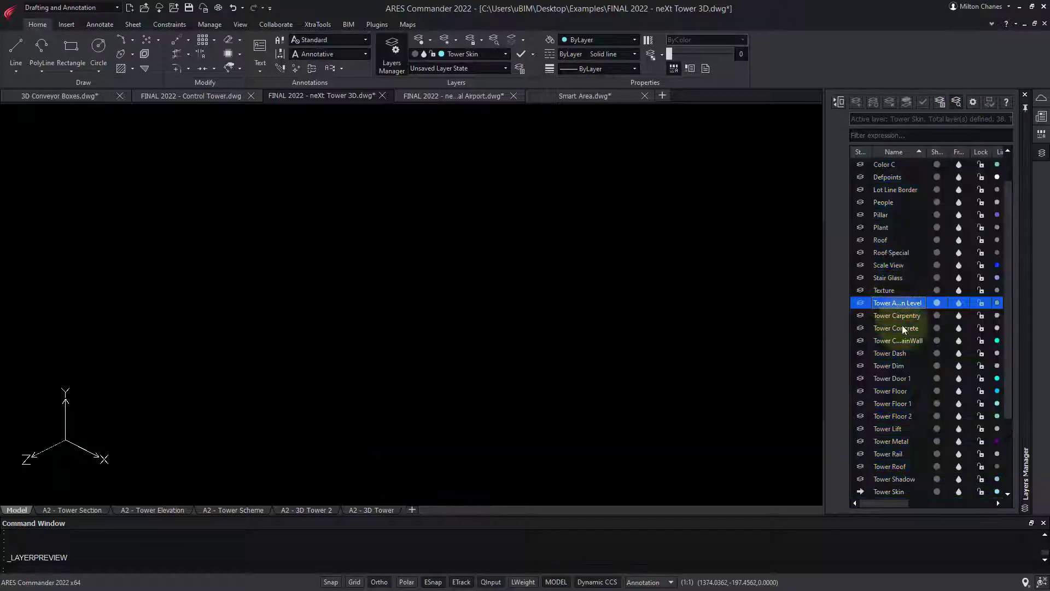
left_click(896, 416)
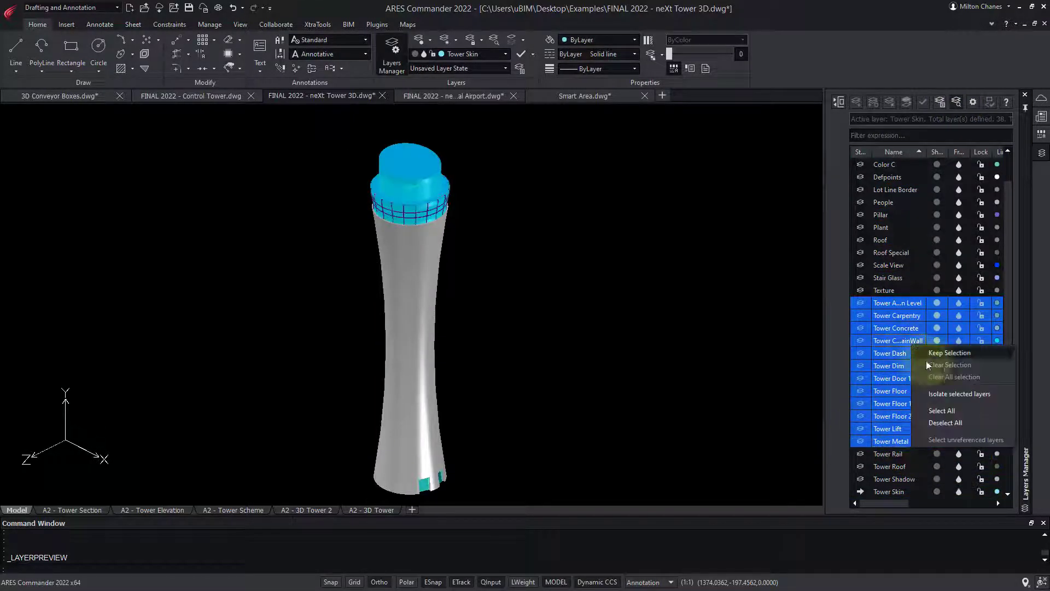
left_click(948, 353)
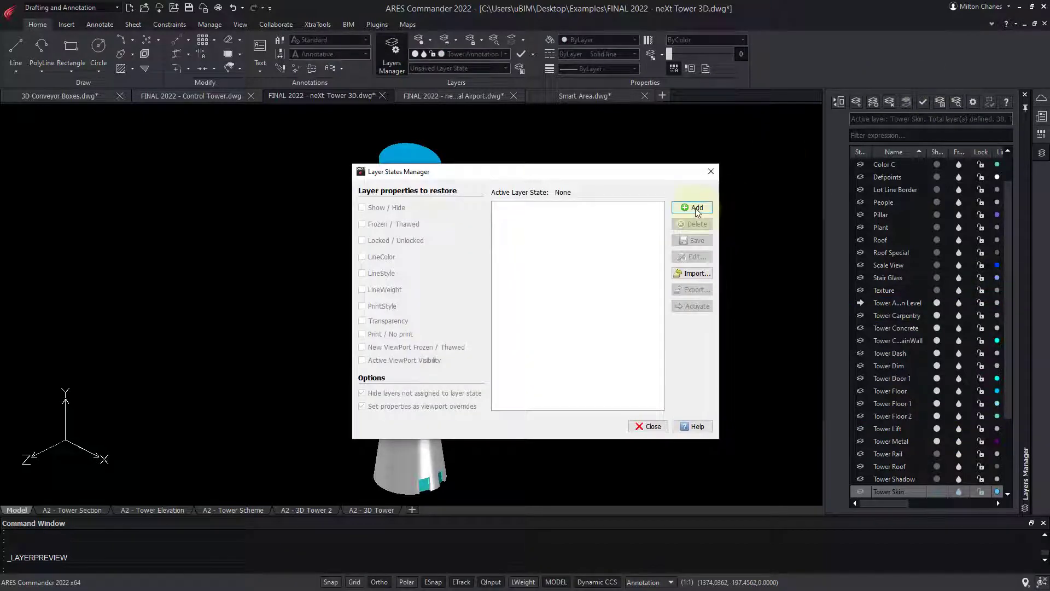
left_click(696, 207)
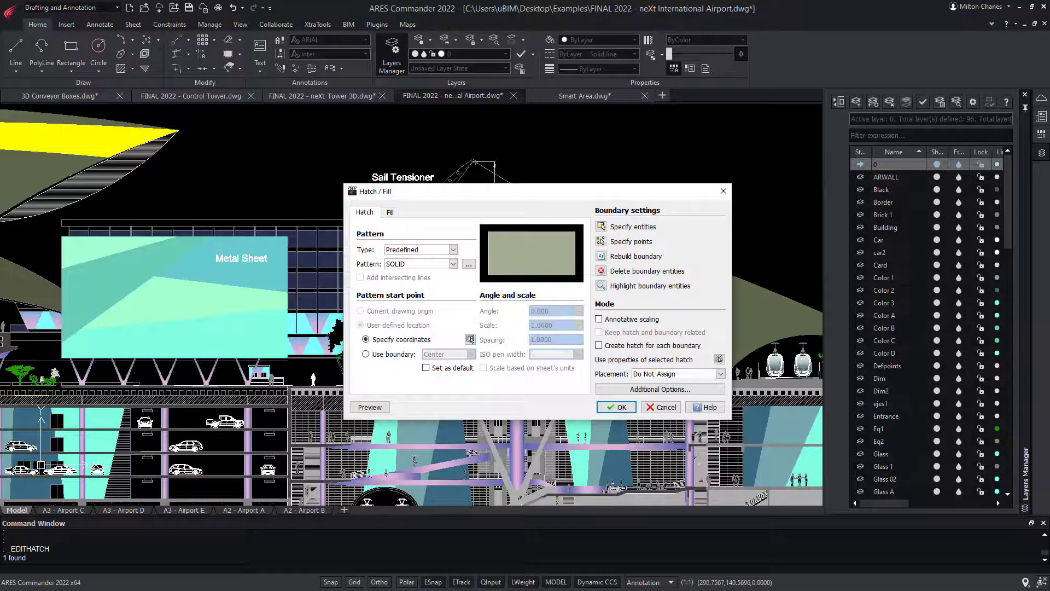
Switch the hatch from SOLID to the LINE pattern at scale 5 and dismiss the second dialog.
left_click(453, 264)
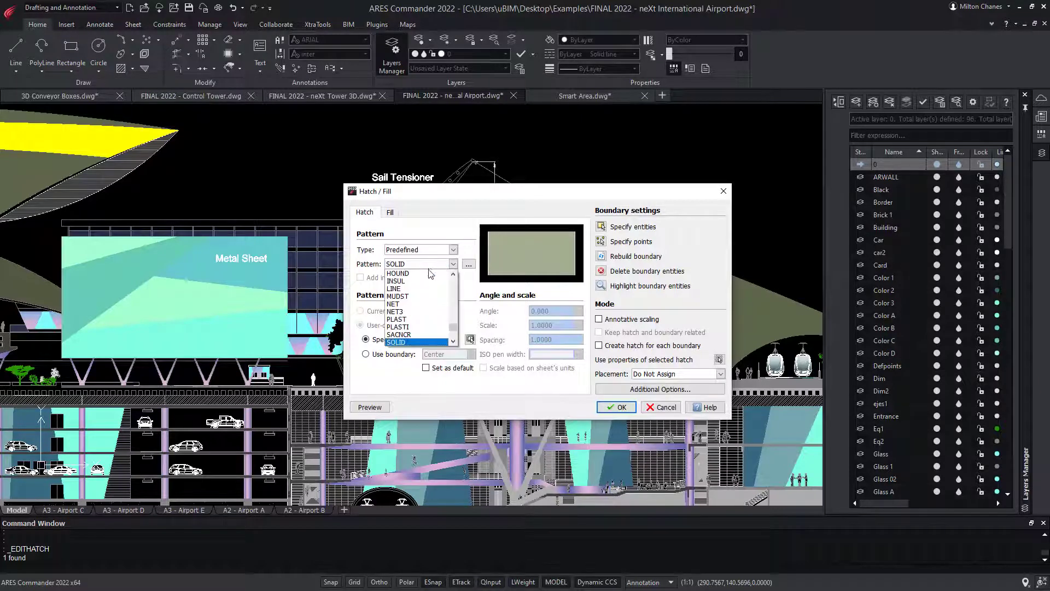
left_click(394, 281)
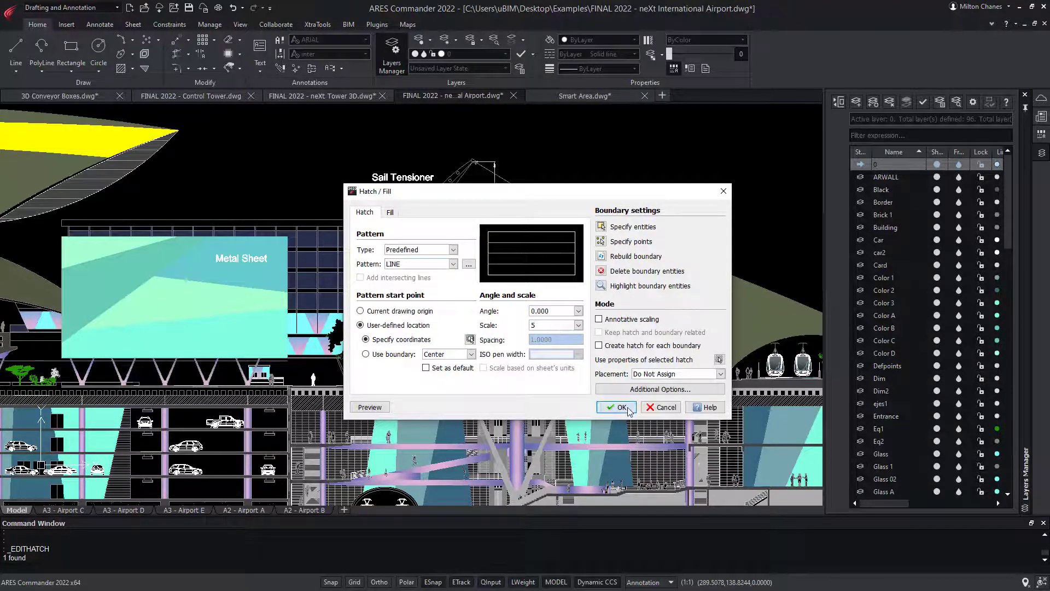
left_click(614, 407)
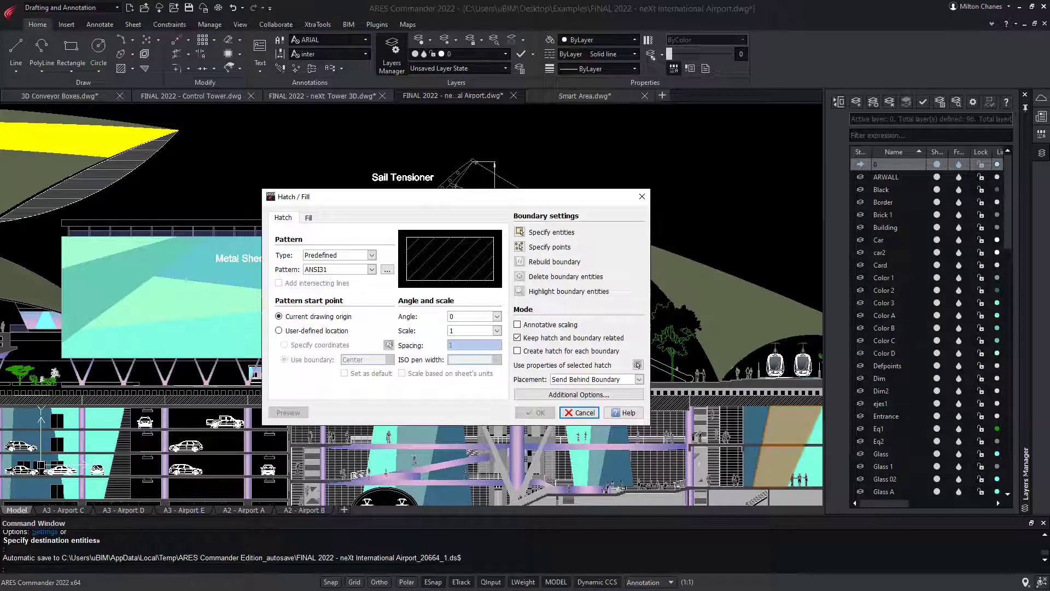
left_click(578, 412)
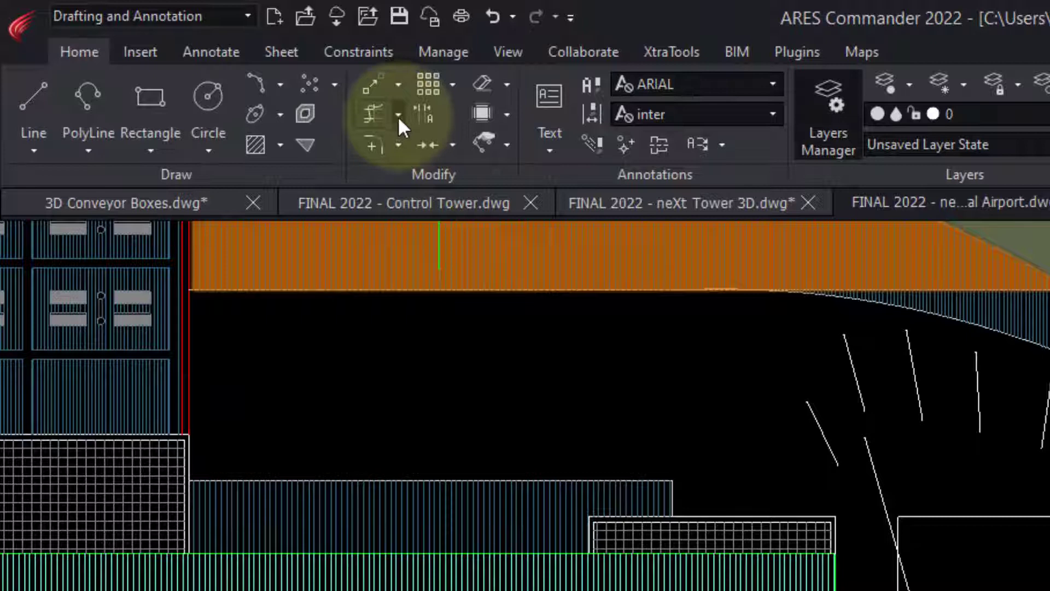
Start Power Trim from the Modify panel's trim options.
left_click(399, 114)
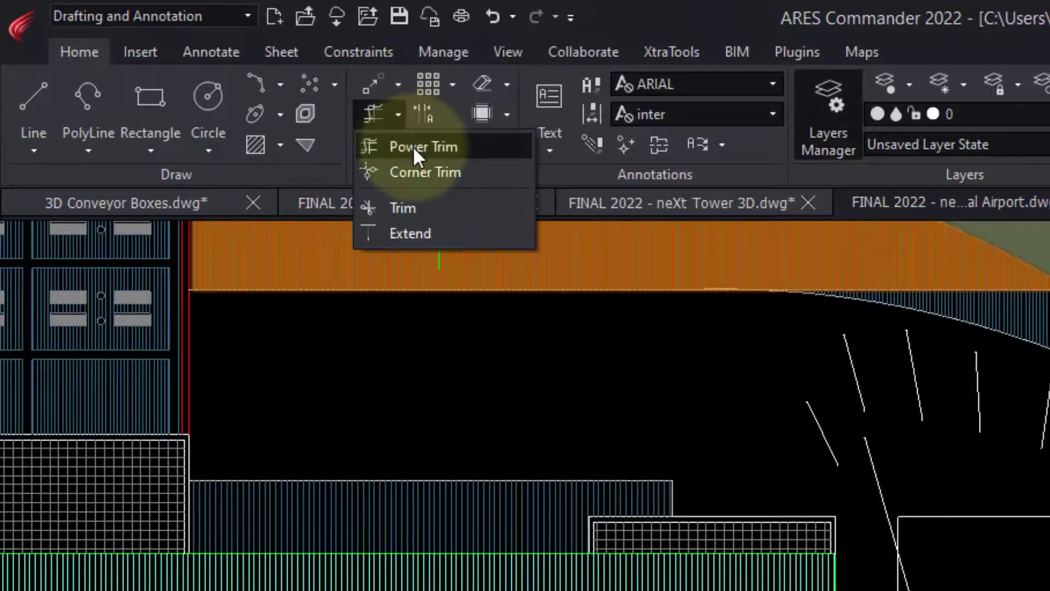
left_click(423, 145)
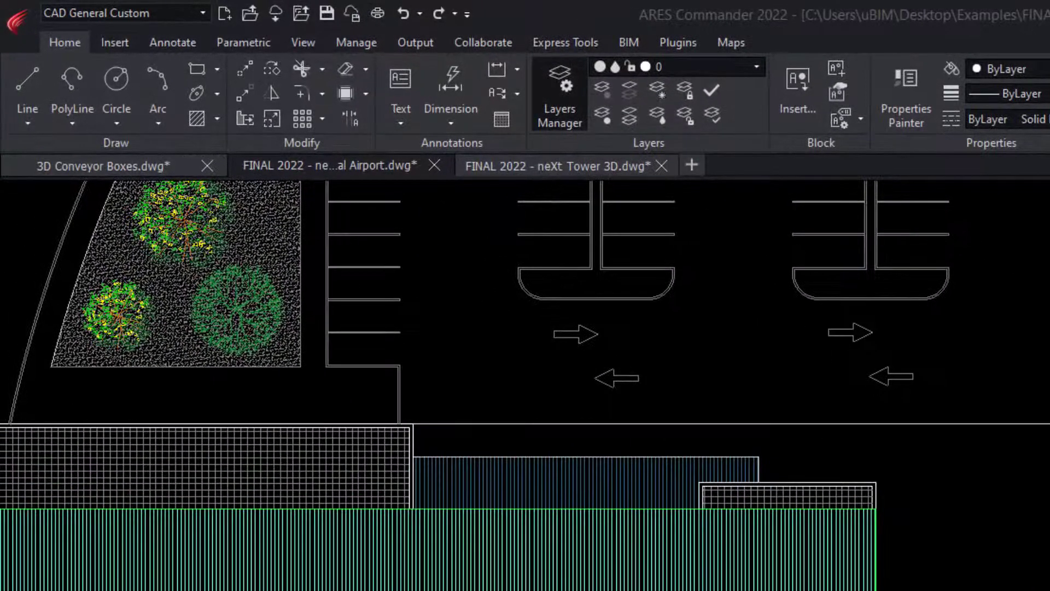
mouse_move(172, 42)
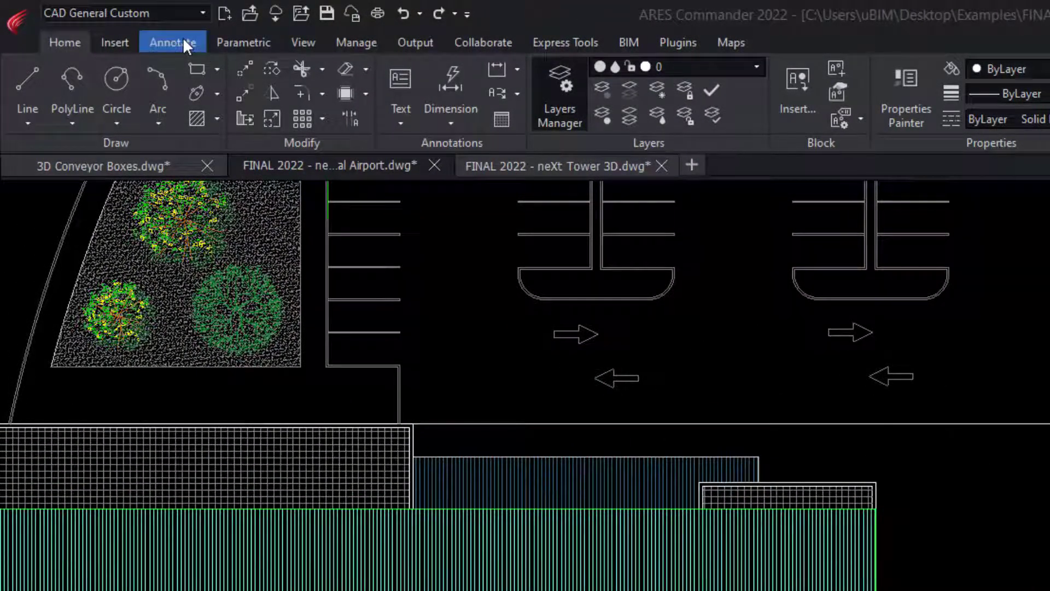
Place a linear 26.45 dimension on the hatched block's top edge.
left_click(172, 42)
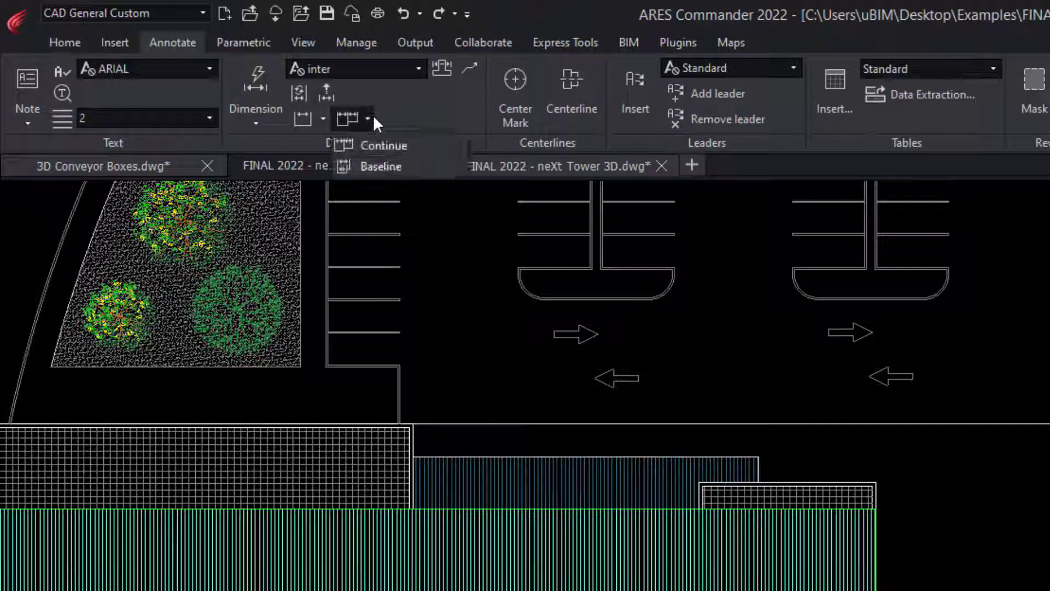
left_click(253, 124)
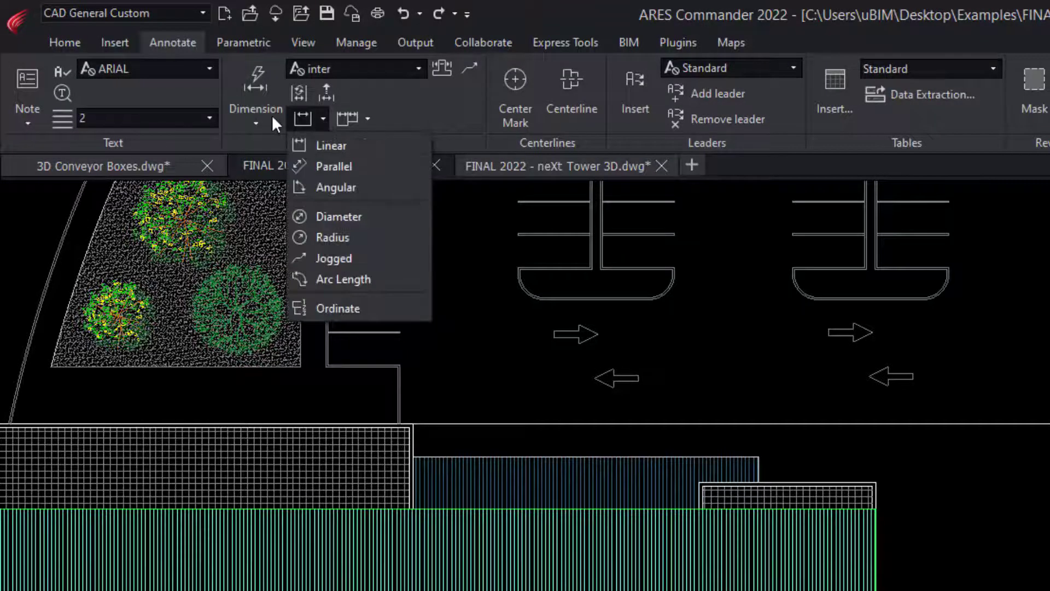
left_click(255, 108)
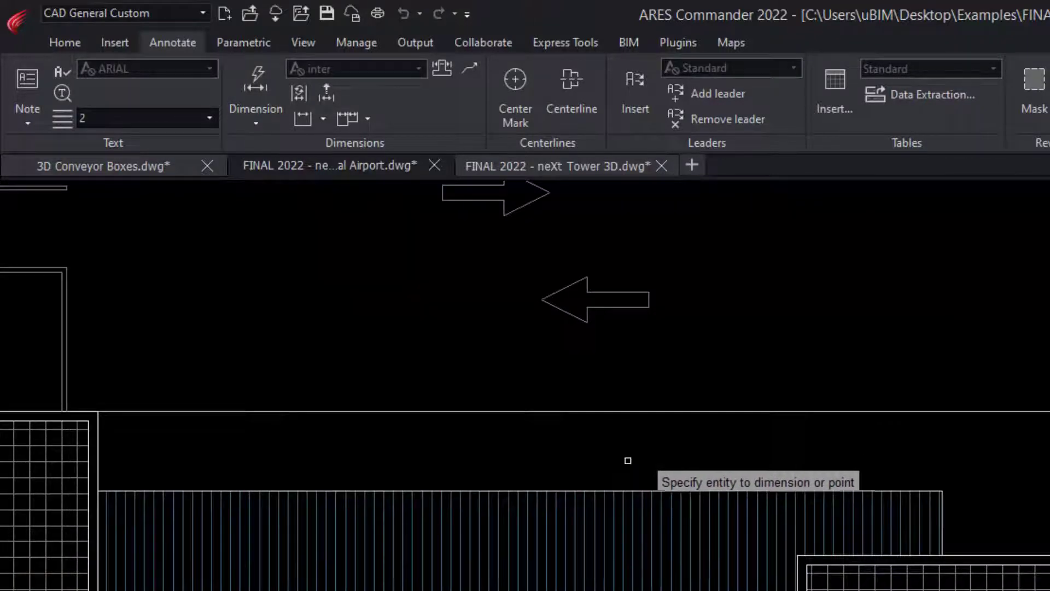
left_click(628, 461)
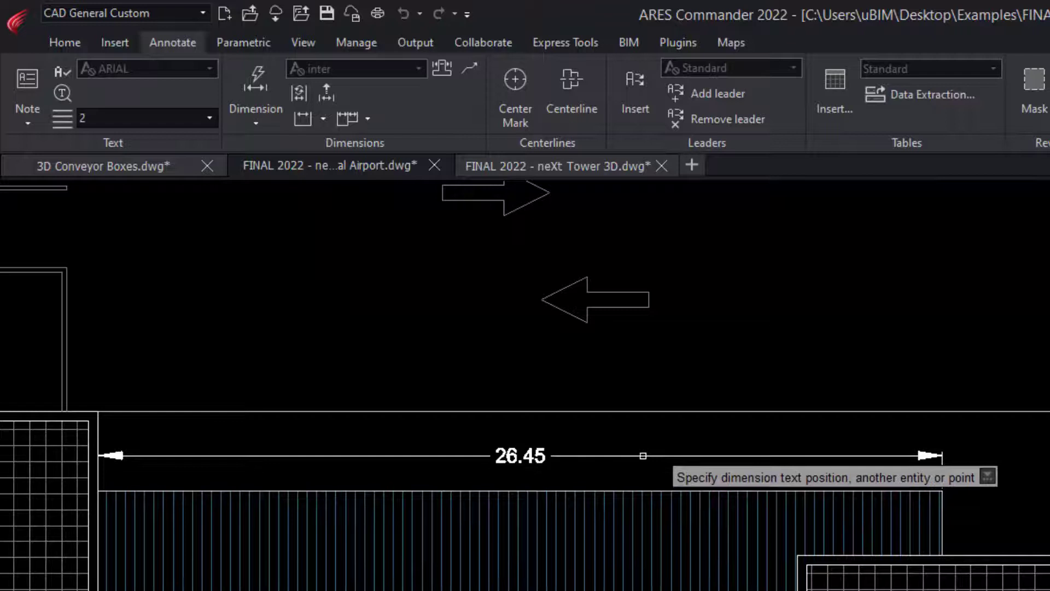
left_click(571, 423)
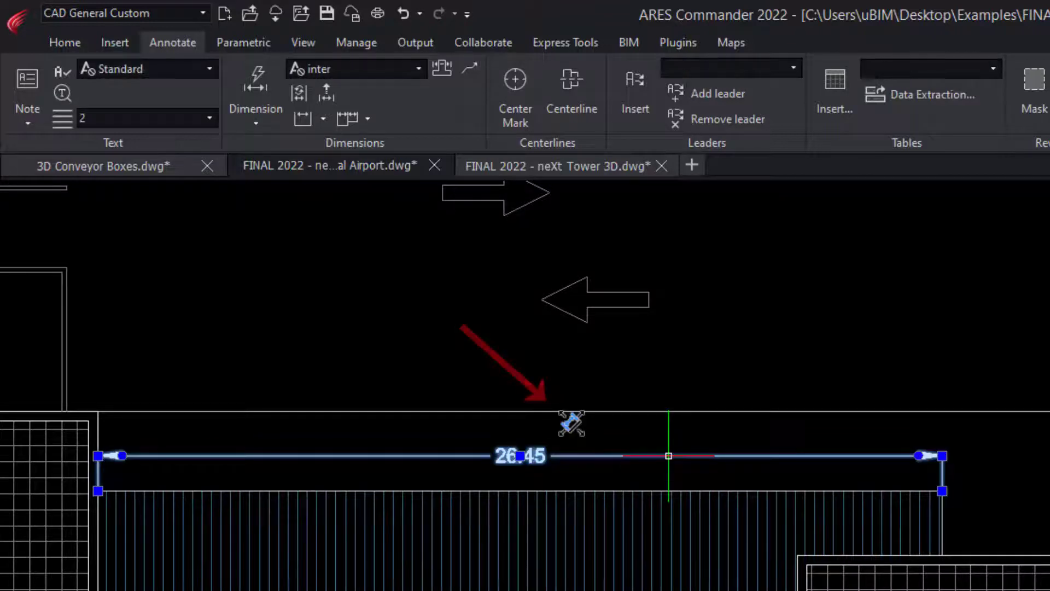
Edit the 26.45 dimension text to carry an m suffix.
double_click(521, 457)
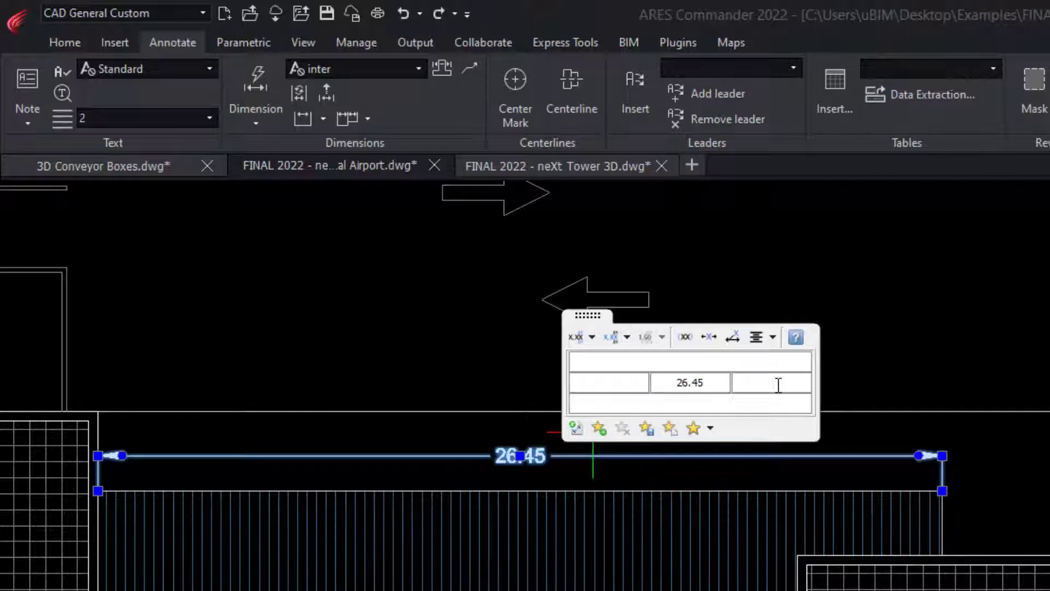
type("m")
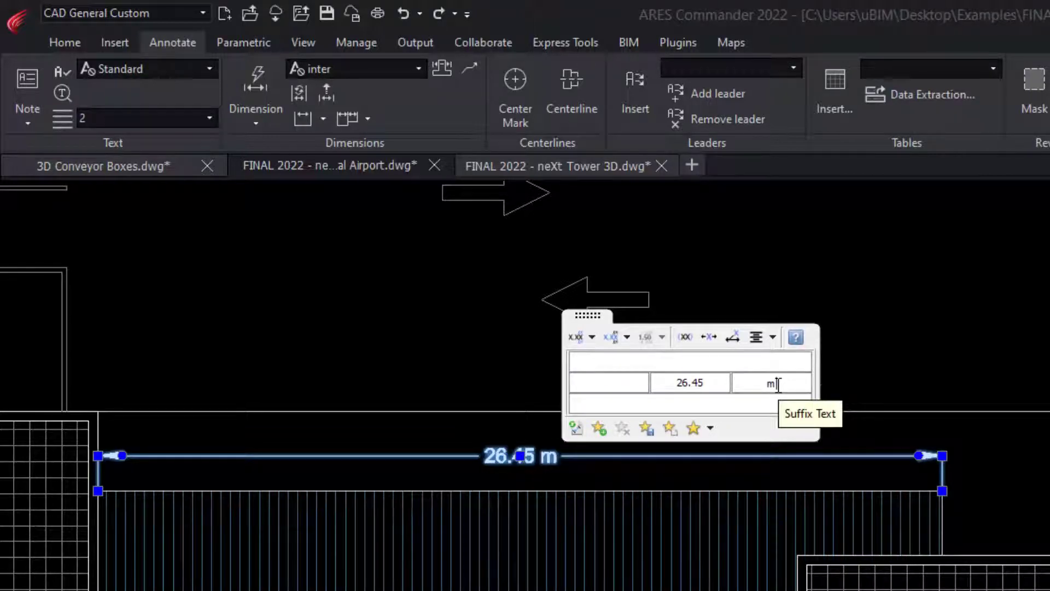
left_click(625, 337)
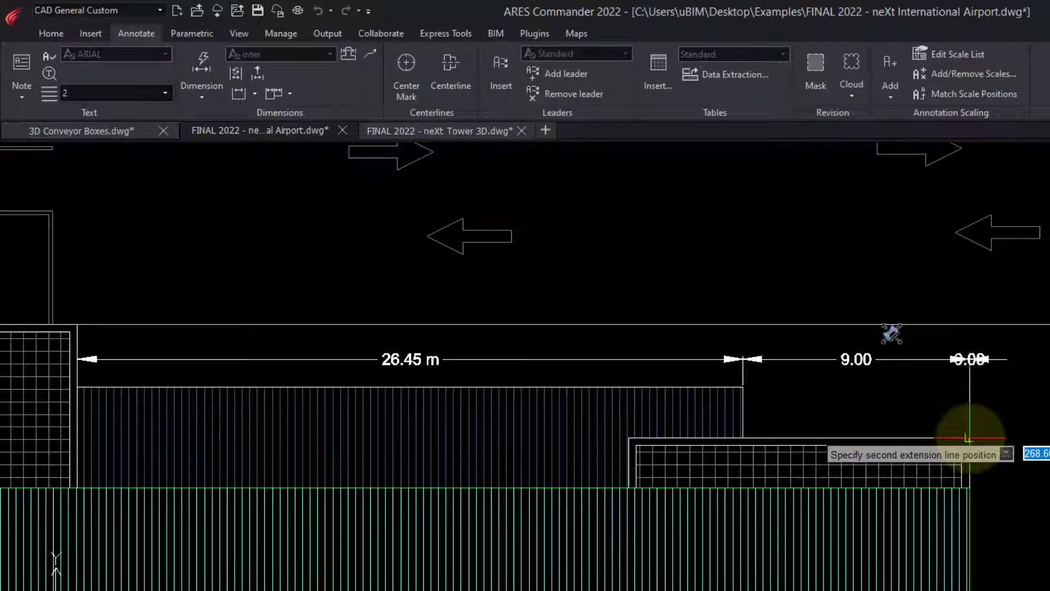
Place the 9.00 dimension, then start a Smart dimension on the parking shape's bottom edge.
left_click(969, 436)
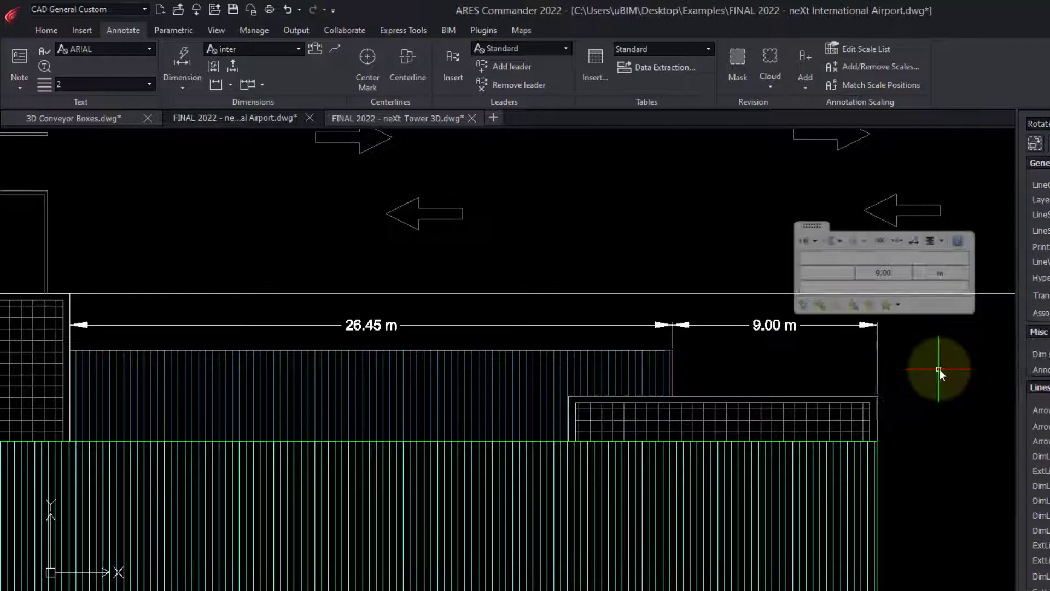
left_click(183, 67)
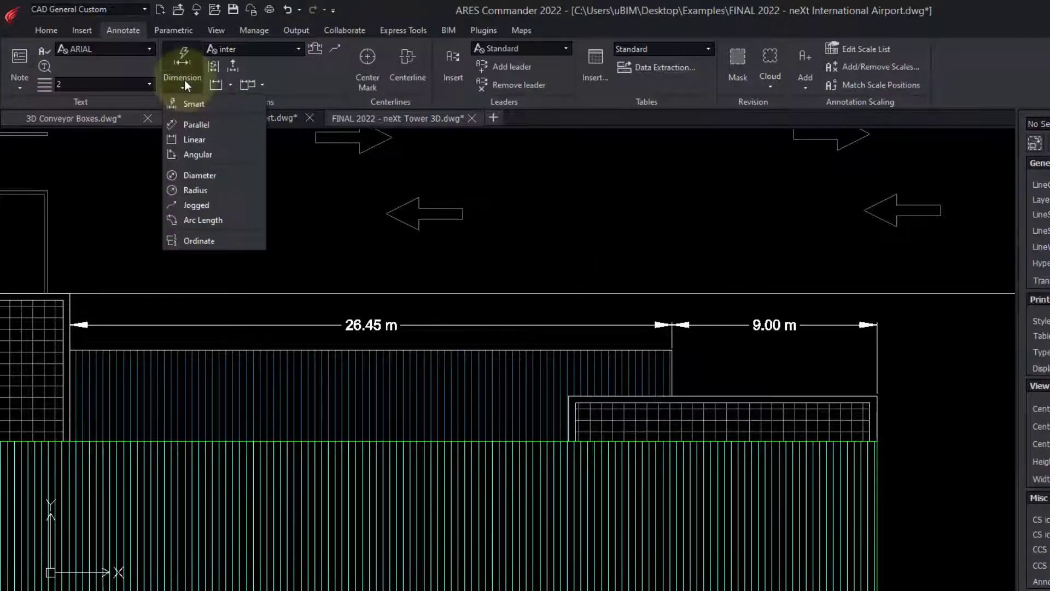
left_click(194, 104)
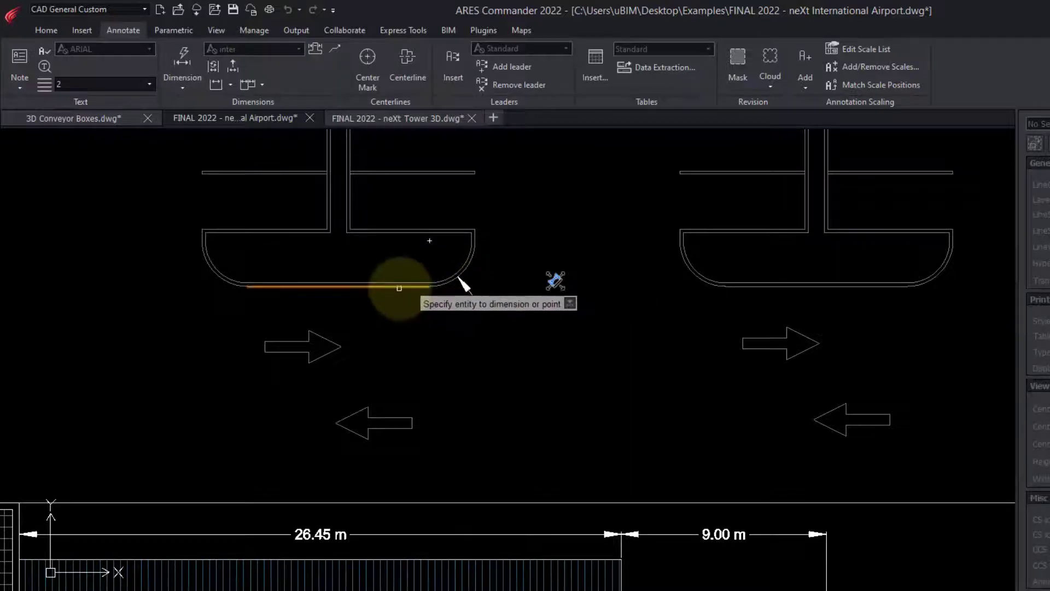
left_click(398, 288)
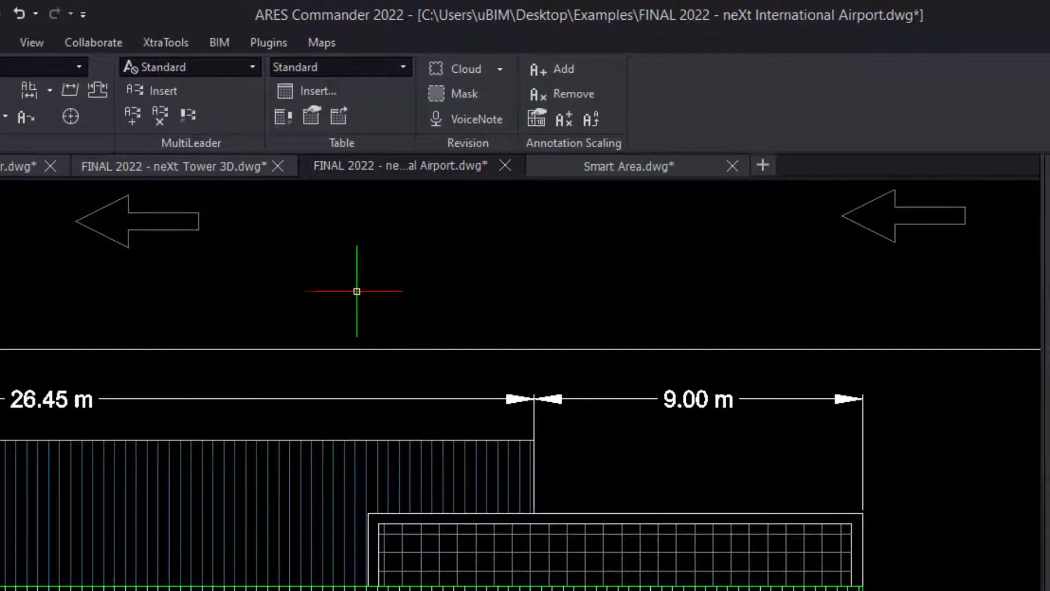
mouse_move(402, 351)
type("ACCE")
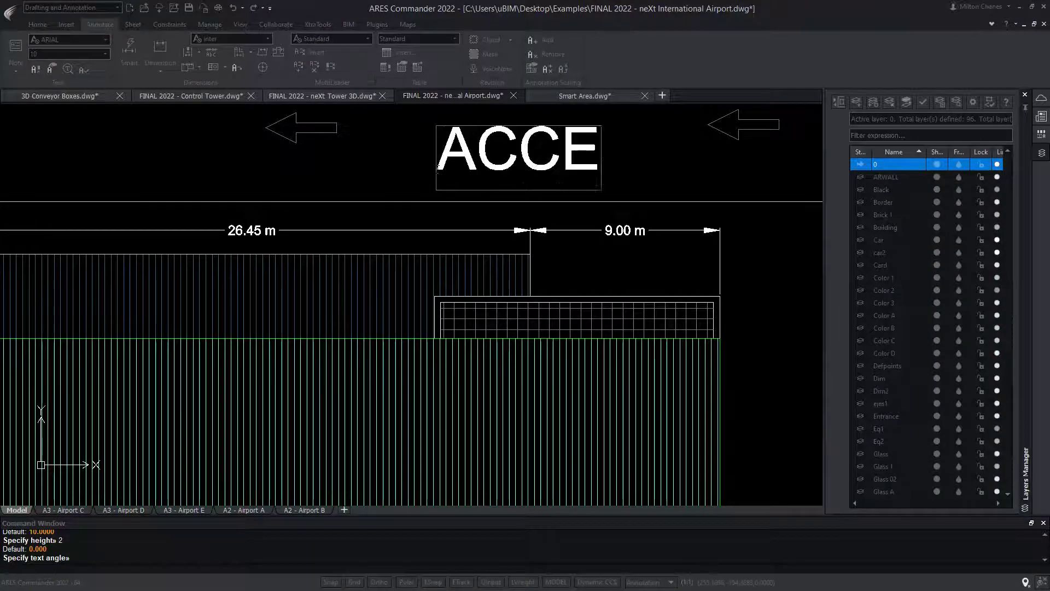
Finish typing the ACCESS text label above the dimensions.
type("SS")
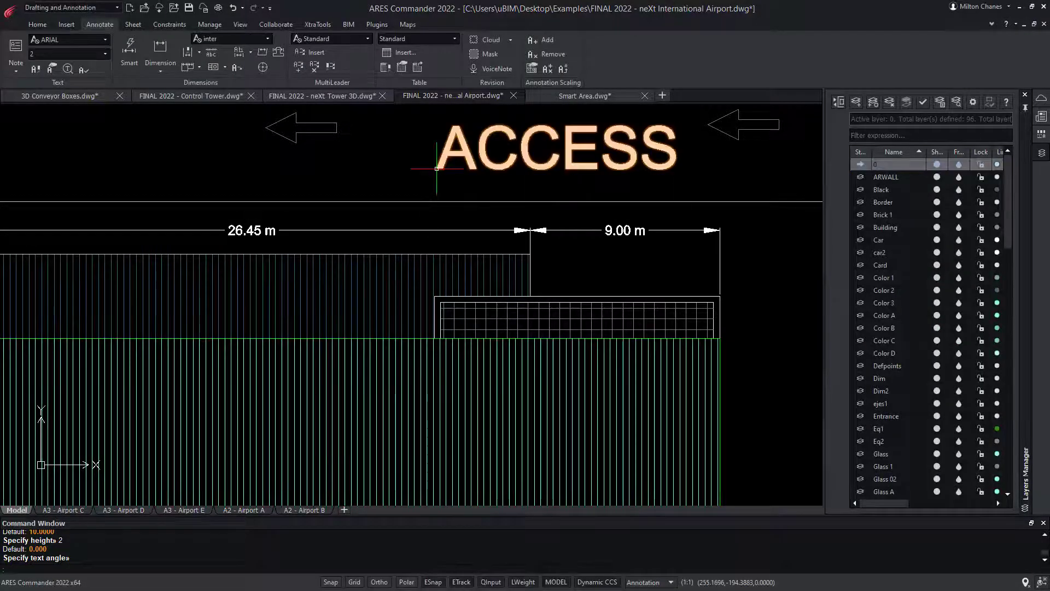